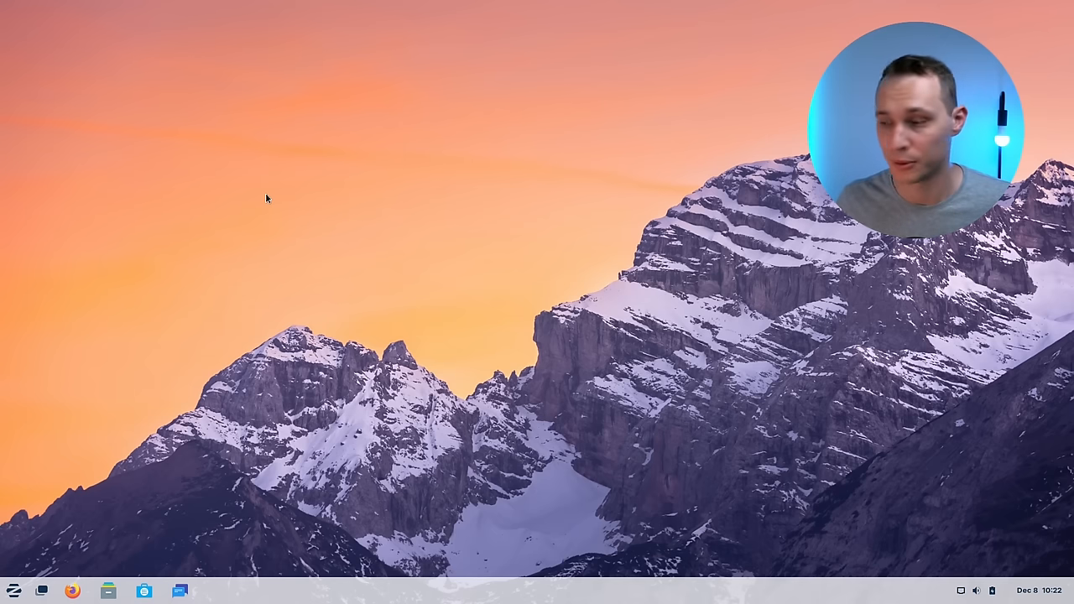
pyautogui.moveTo(18, 535)
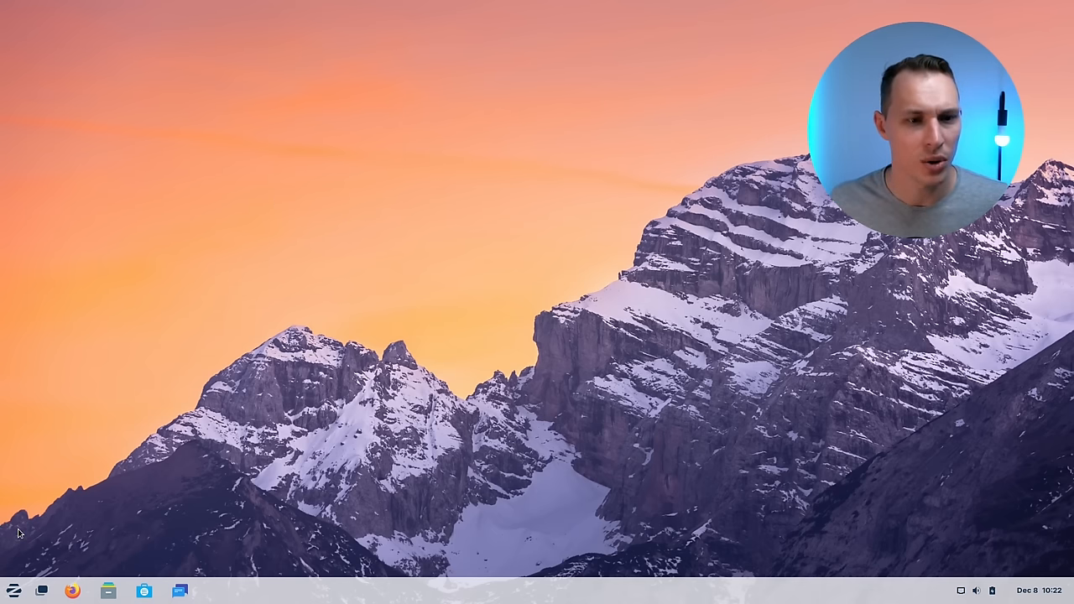
# Step: Open Settings on the About page and scroll through the sidebar categories
pyautogui.click(42, 589)
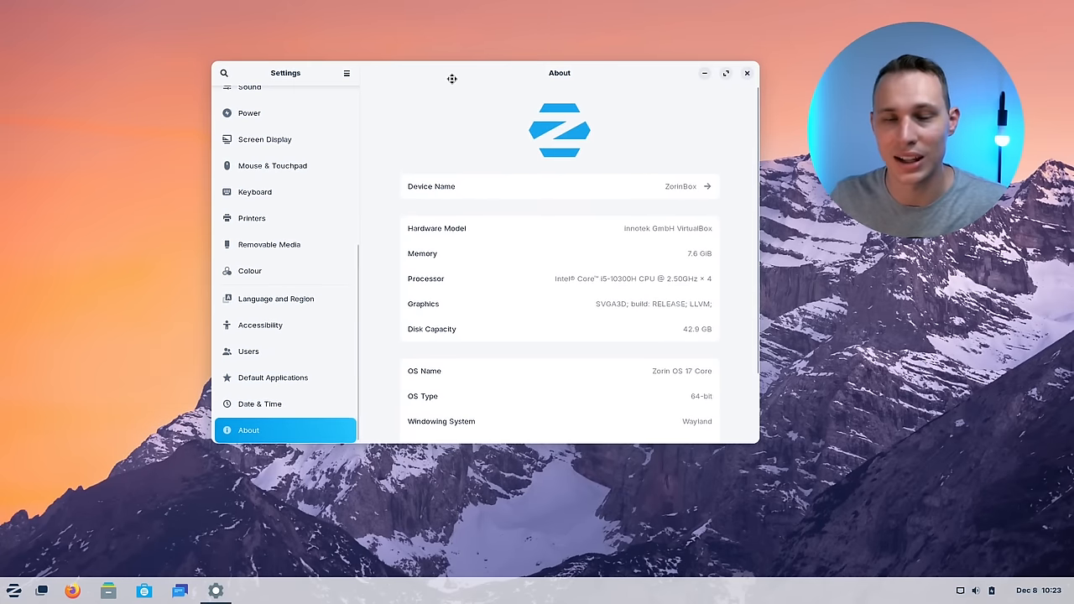
pyautogui.scroll(-3)
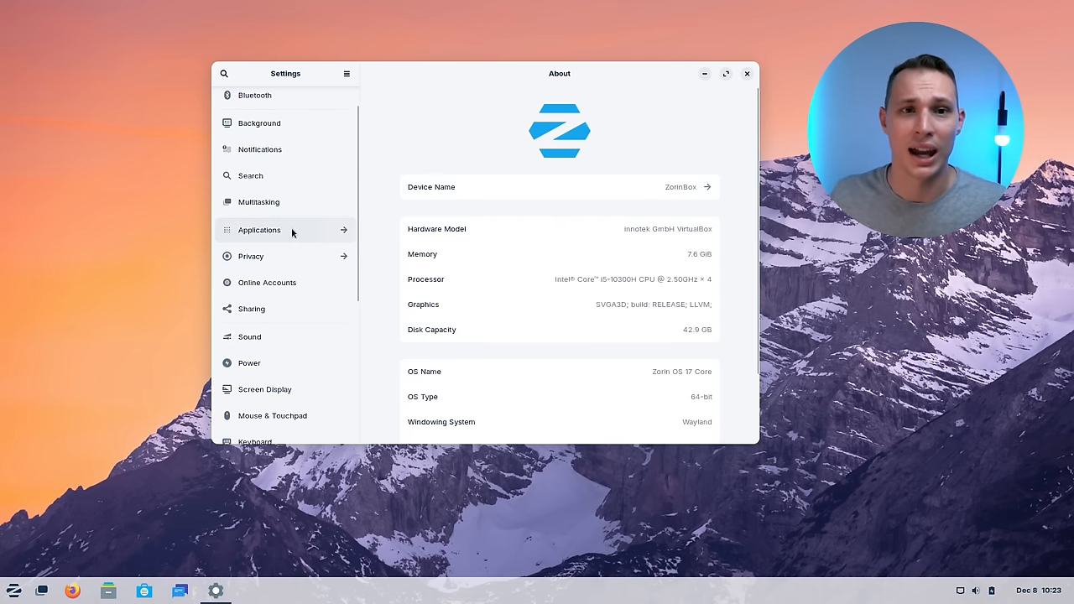
pyautogui.click(747, 74)
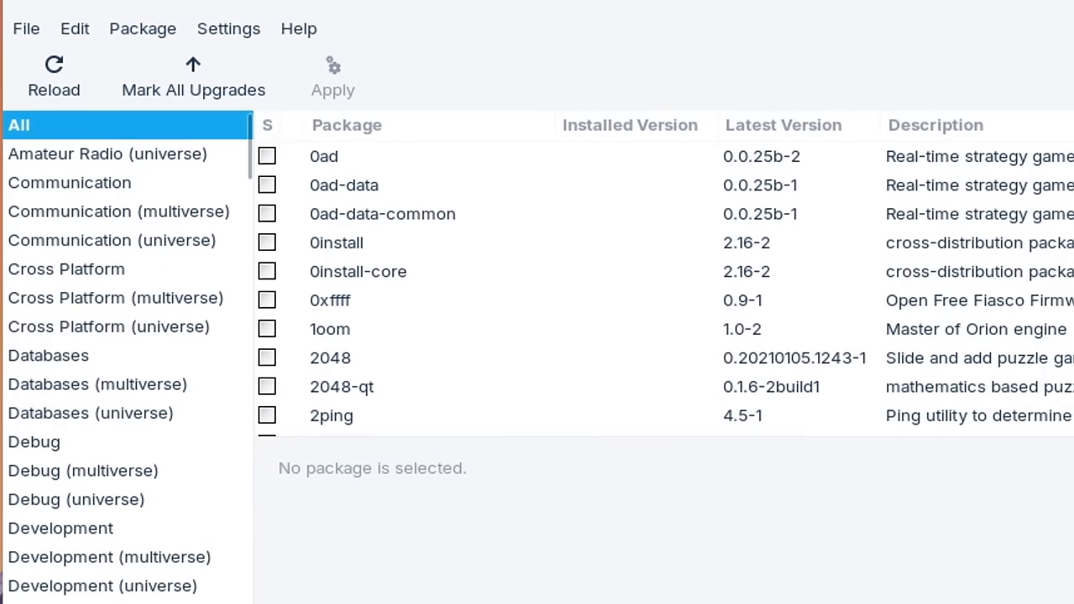
# Step: List and scroll the packages from the Zorin apps jammy and now repositories
pyautogui.scroll(-3)
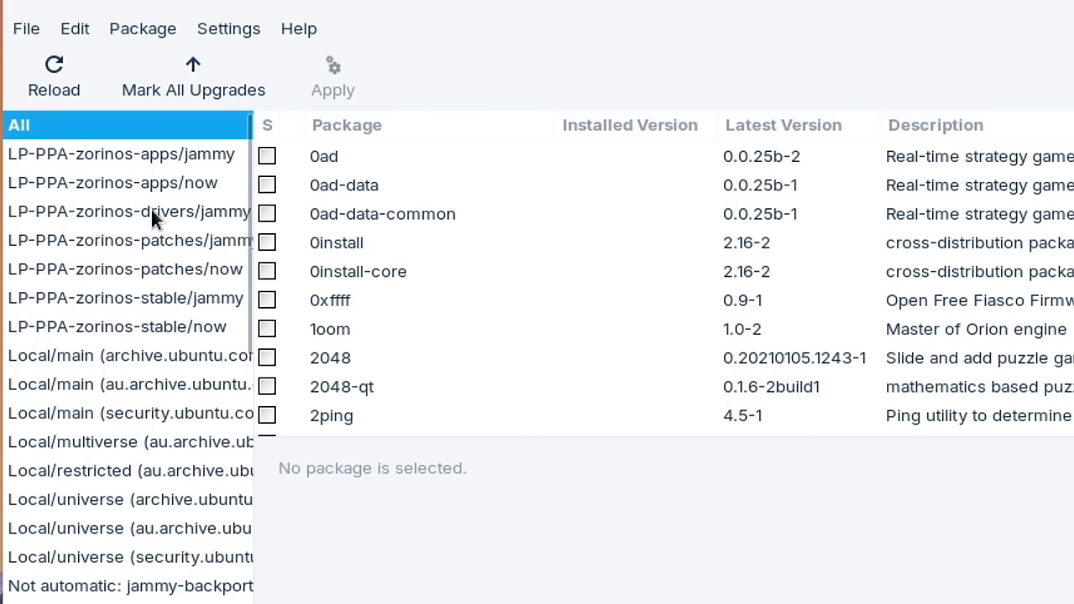
pyautogui.click(121, 153)
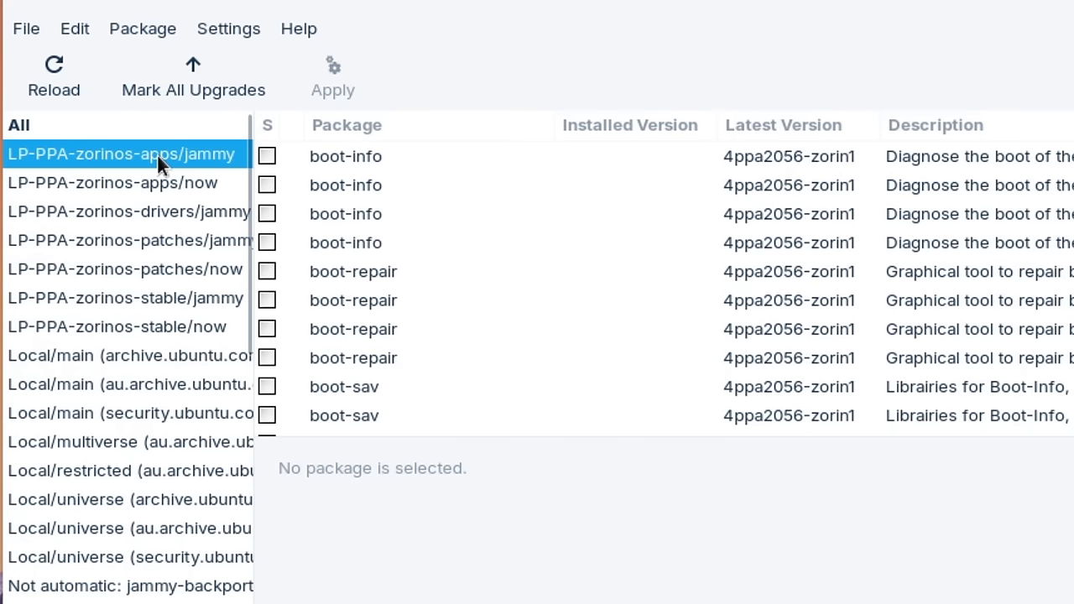
pyautogui.click(111, 183)
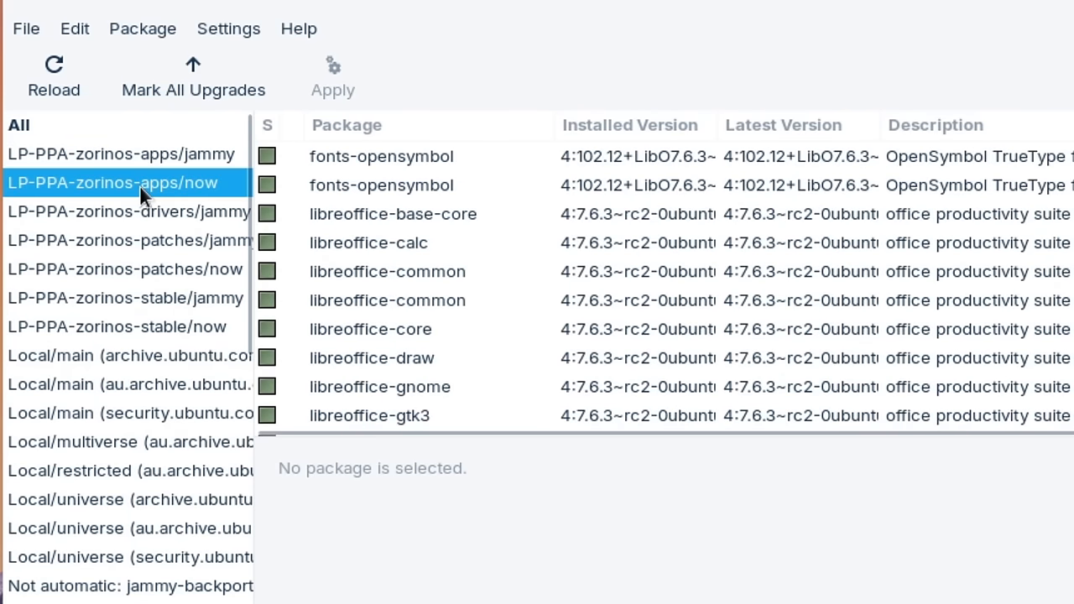
pyautogui.scroll(-3)
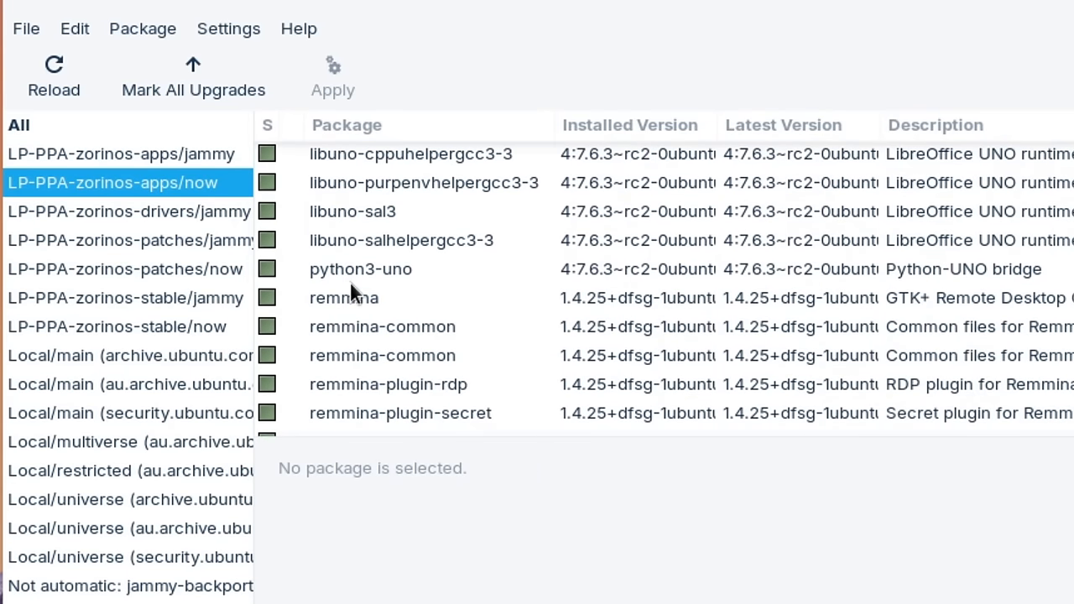
pyautogui.scroll(-3)
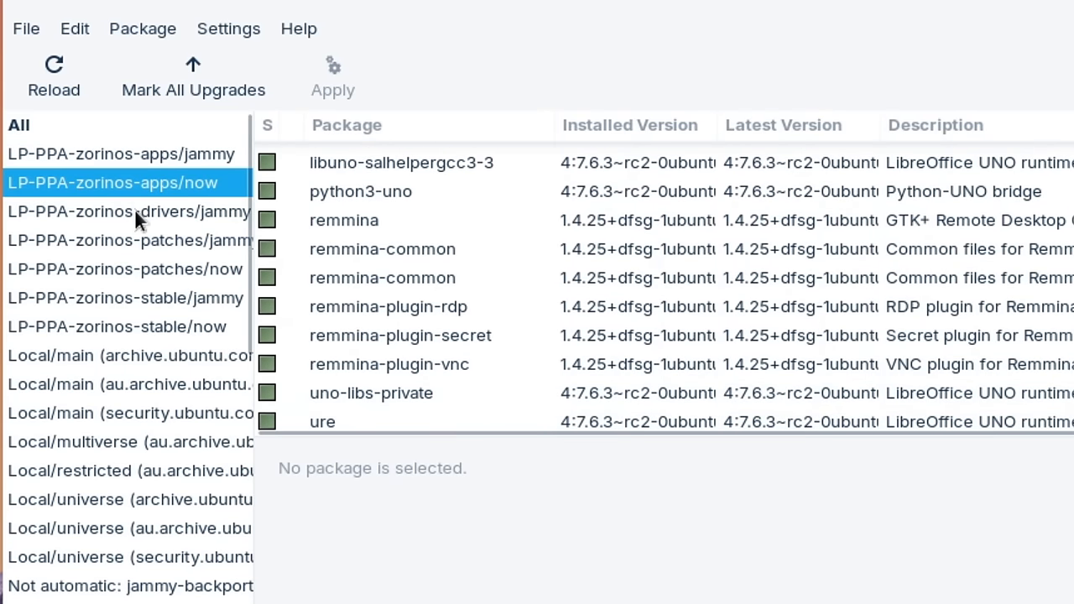
# Step: Browse the Zorin drivers jammy and patches jammy repository package lists
pyautogui.click(126, 211)
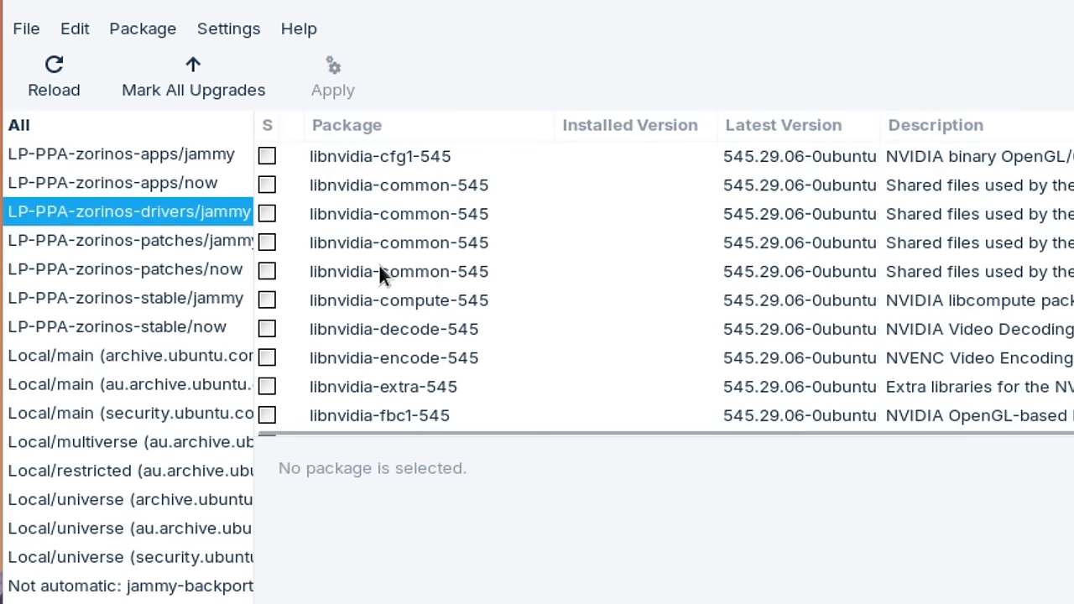
pyautogui.moveTo(344, 276)
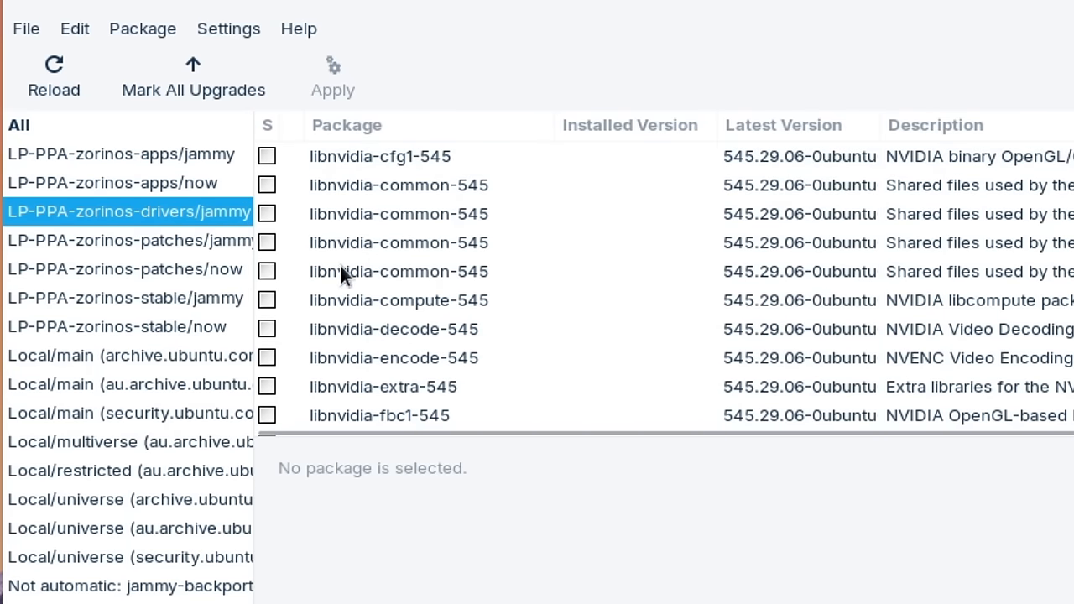
pyautogui.scroll(-3)
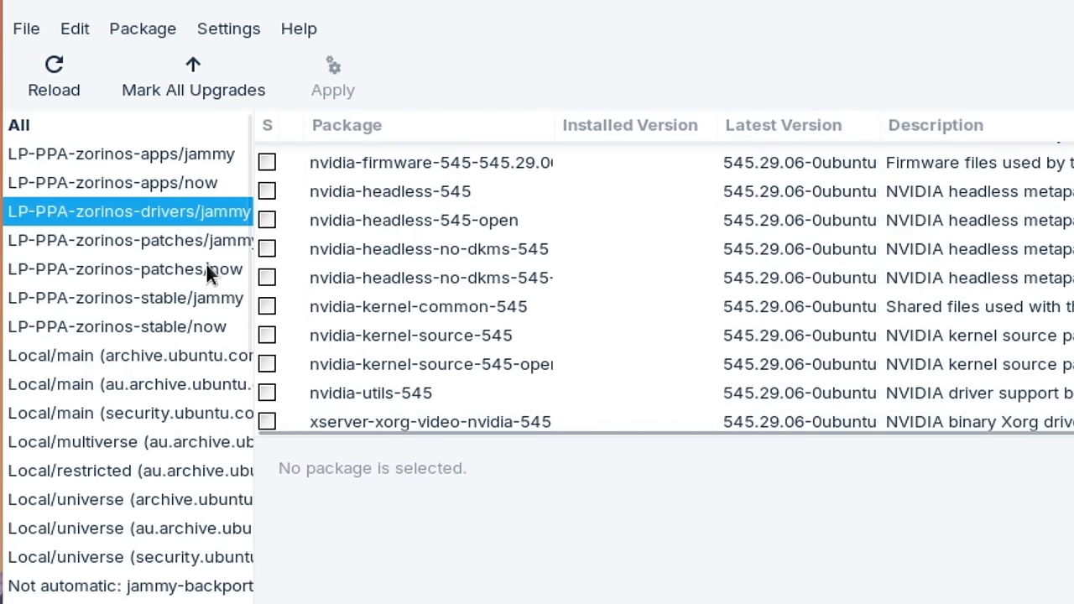
pyautogui.click(125, 241)
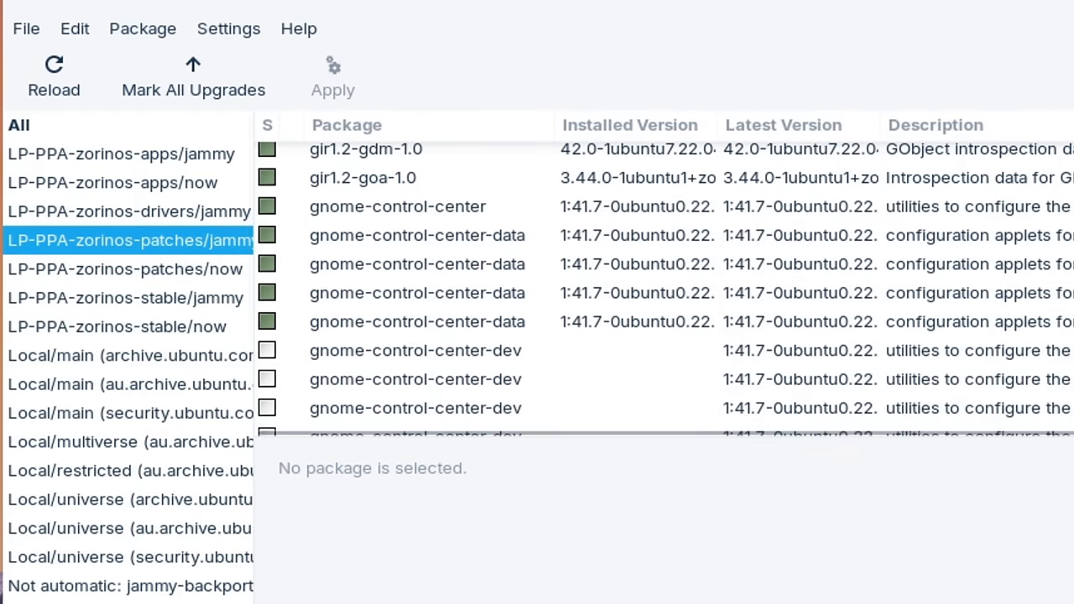
pyautogui.scroll(-3)
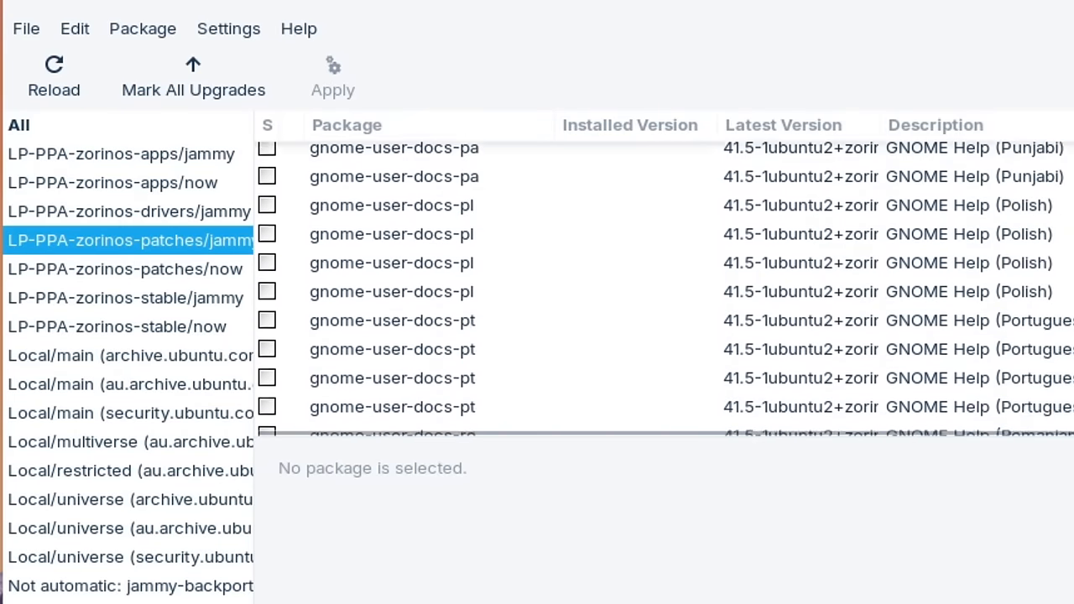
pyautogui.scroll(-3)
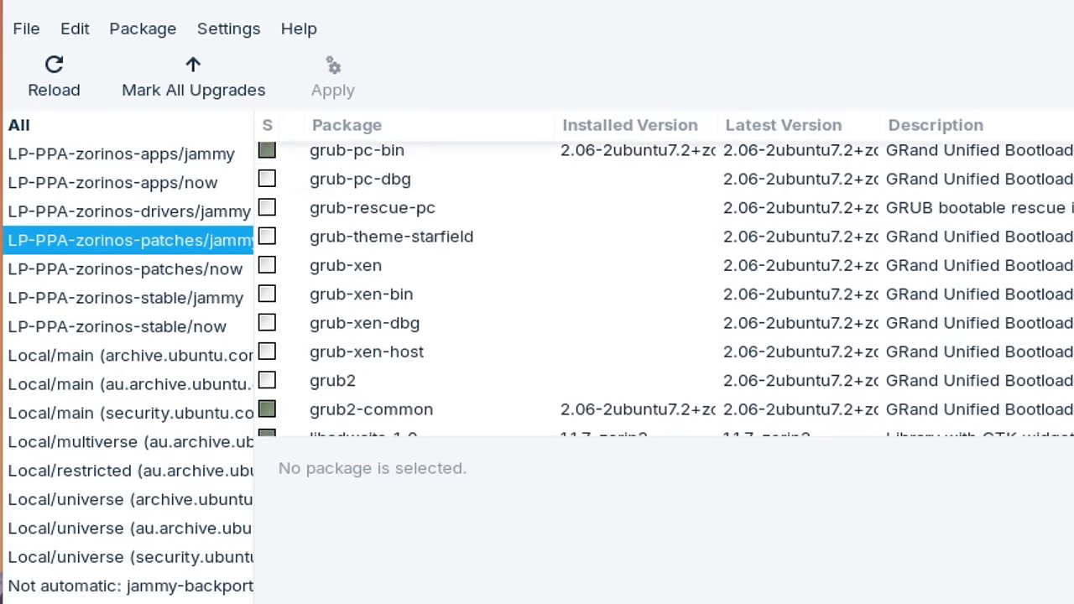
pyautogui.scroll(-3)
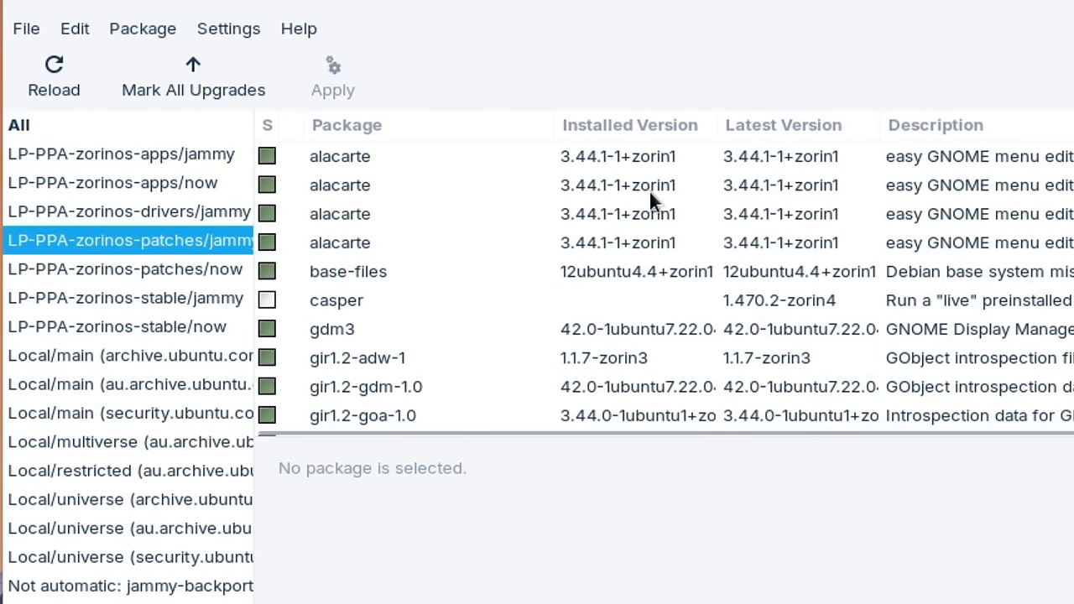
pyautogui.moveTo(130, 275)
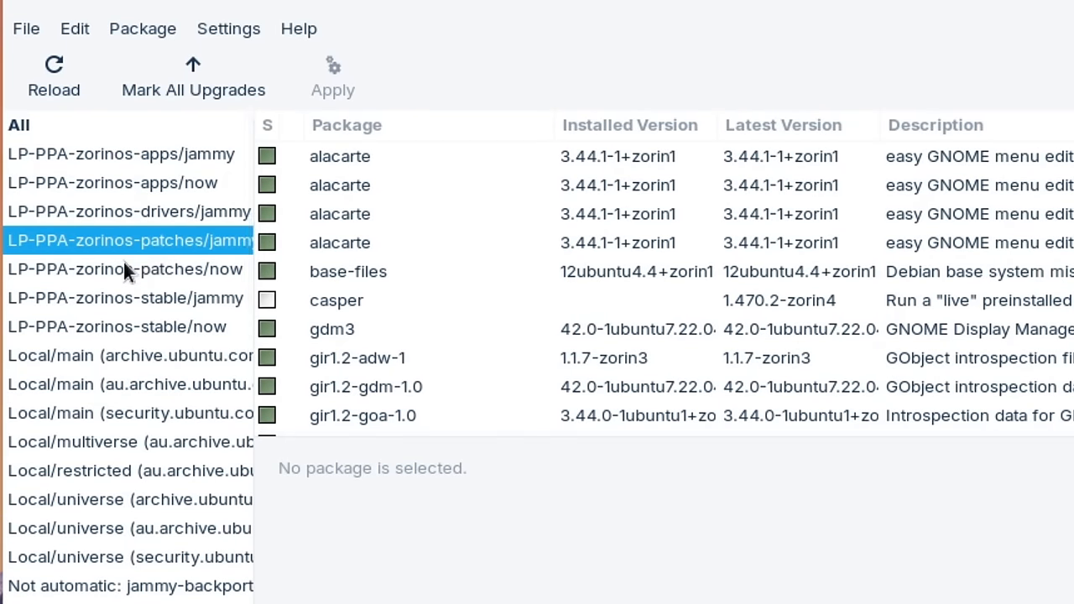
pyautogui.moveTo(133, 278)
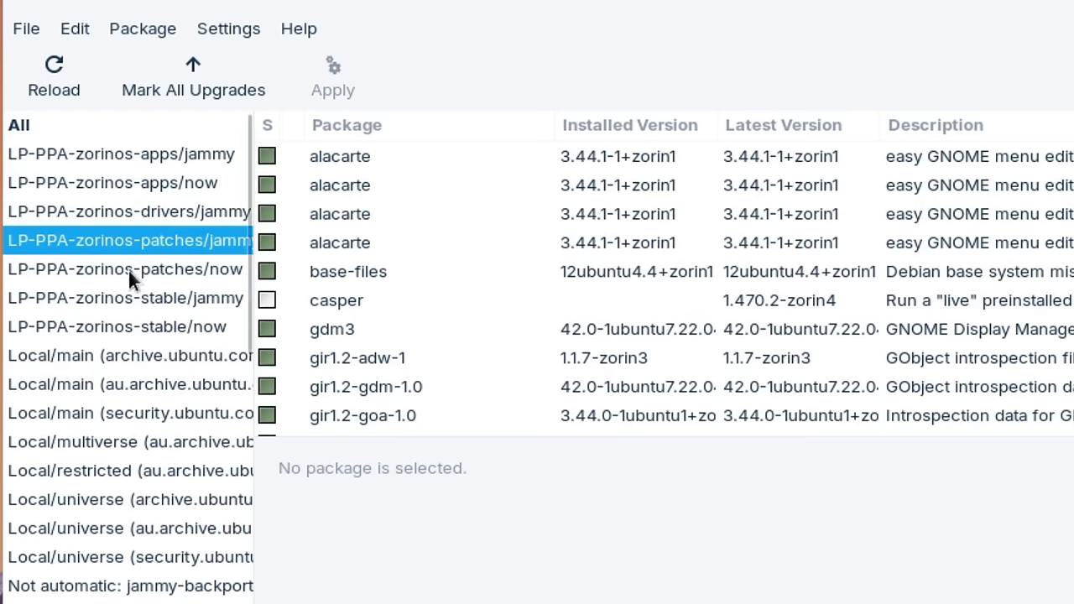
# Step: List and scroll the packages from the Zorin patches now repository
pyautogui.click(126, 269)
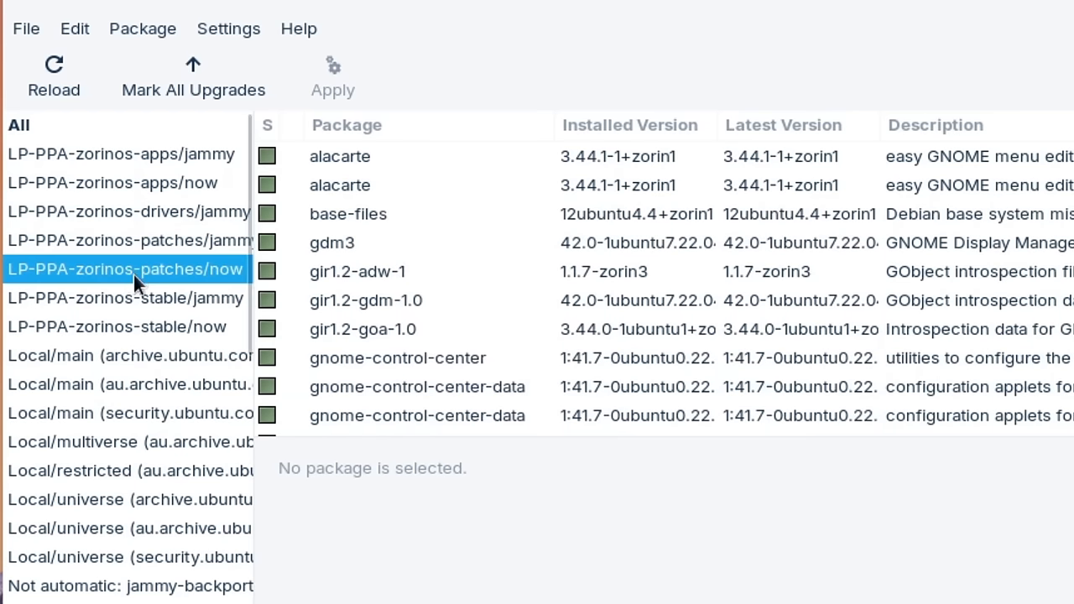
pyautogui.scroll(-3)
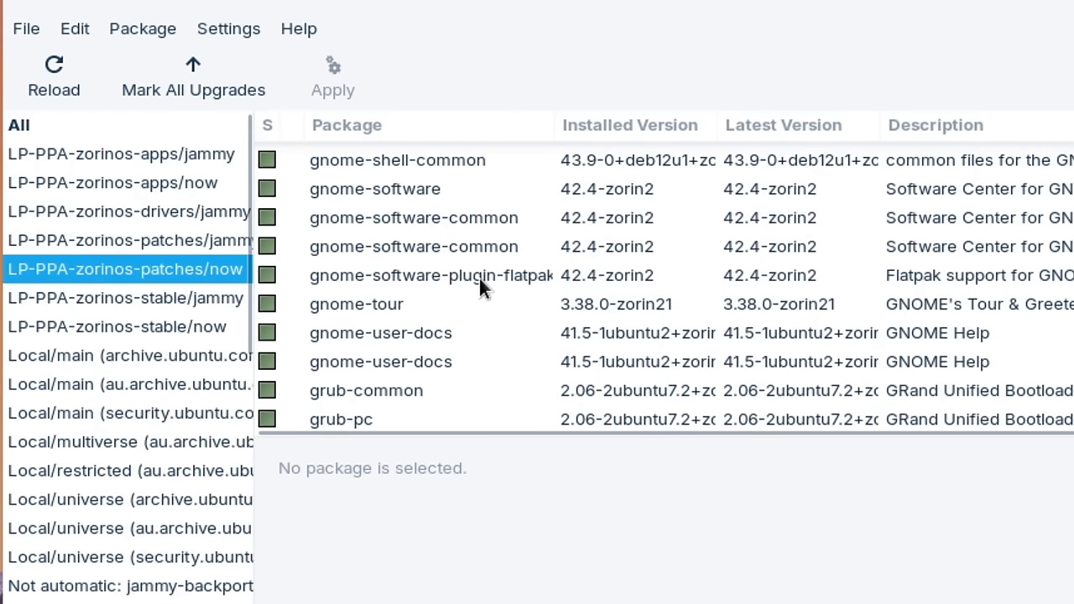
pyautogui.scroll(-3)
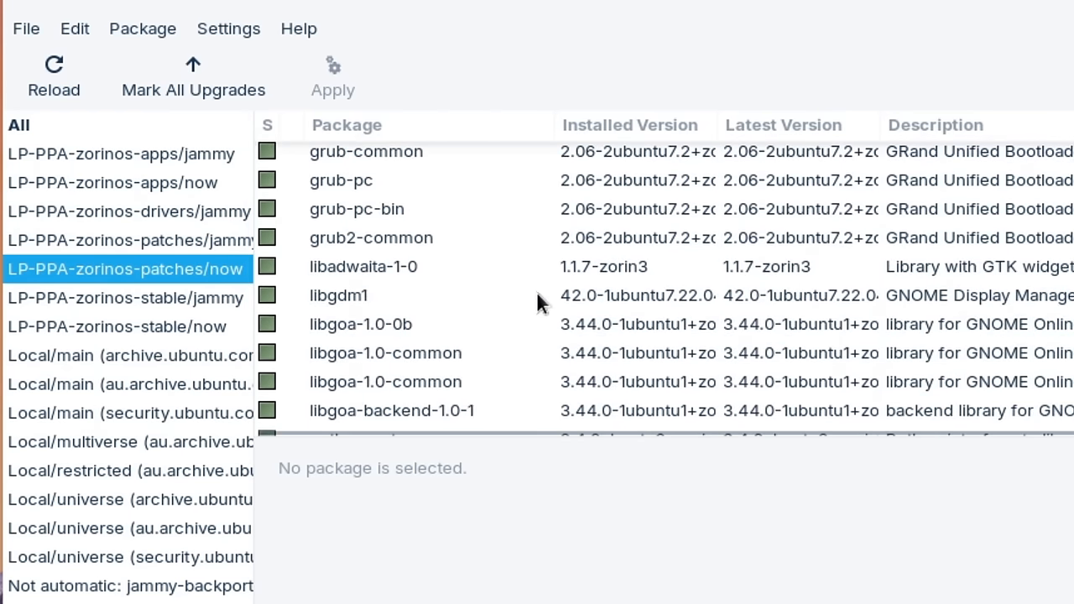
pyautogui.moveTo(627, 313)
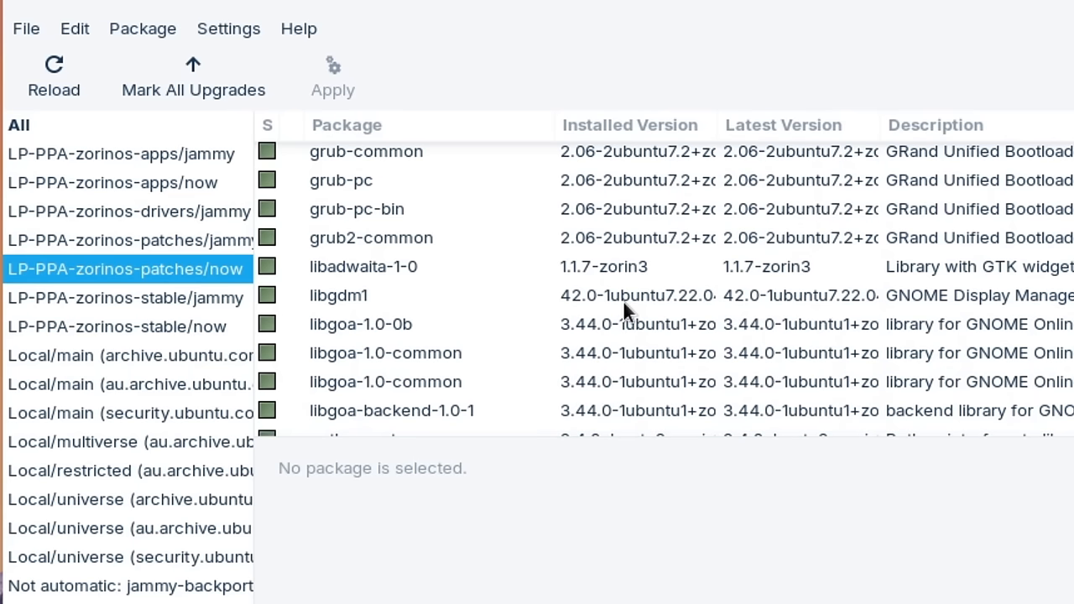
pyautogui.moveTo(677, 329)
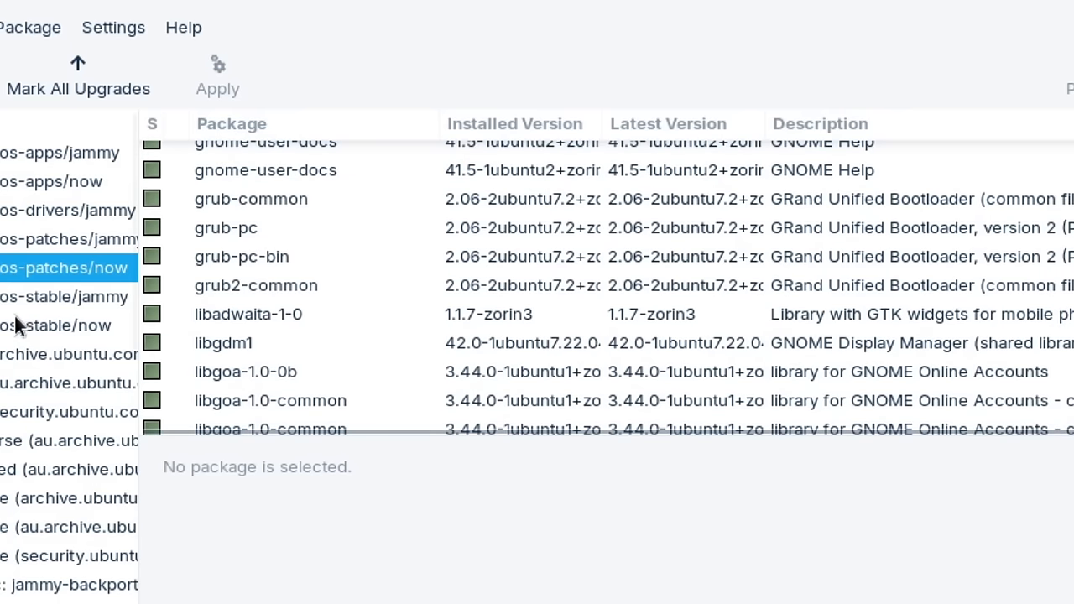
# Step: Scroll the zorin-os-stable/jammy packages down to the wallpaper and sound theme entries
pyautogui.click(62, 296)
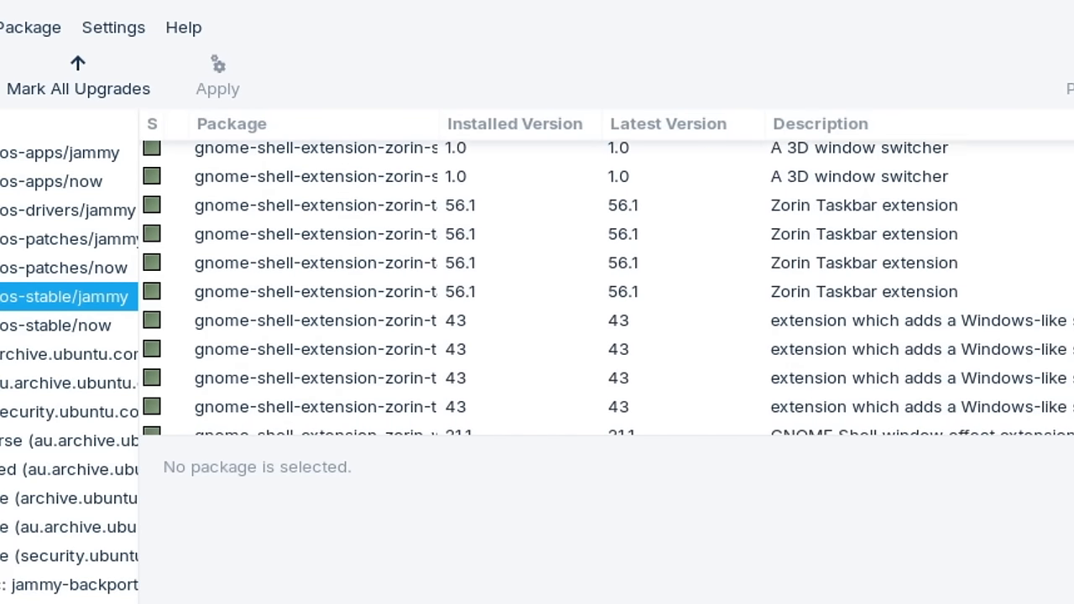
pyautogui.scroll(-3)
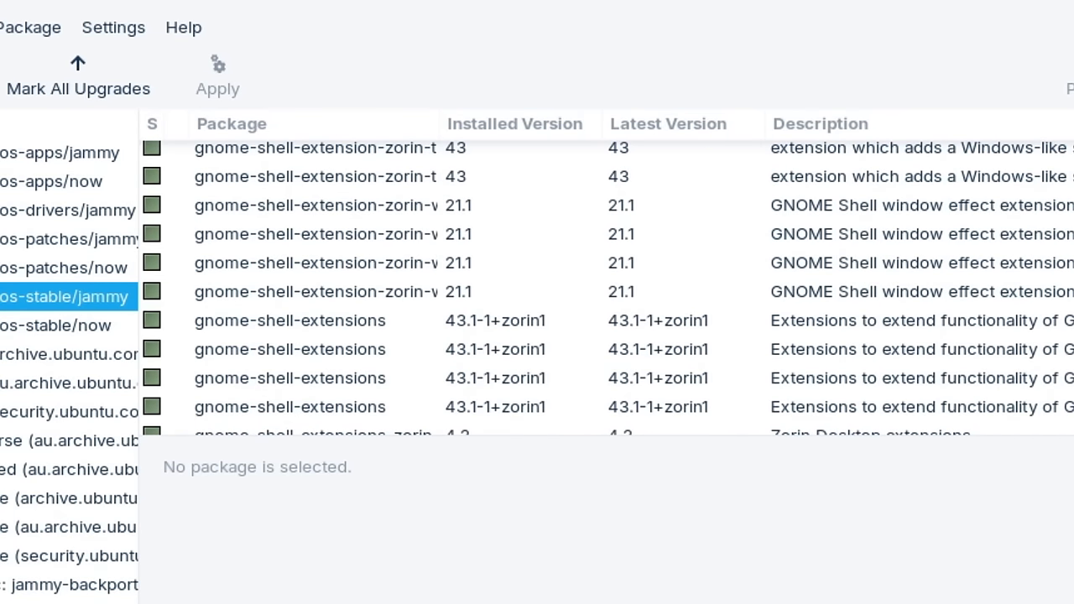
pyautogui.scroll(-3)
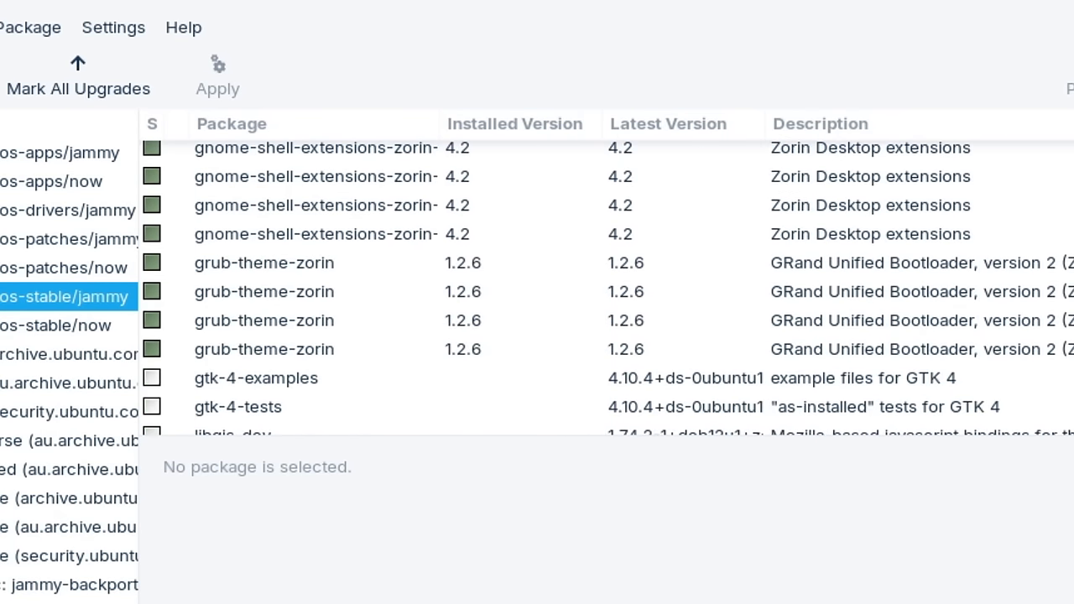
pyautogui.scroll(-3)
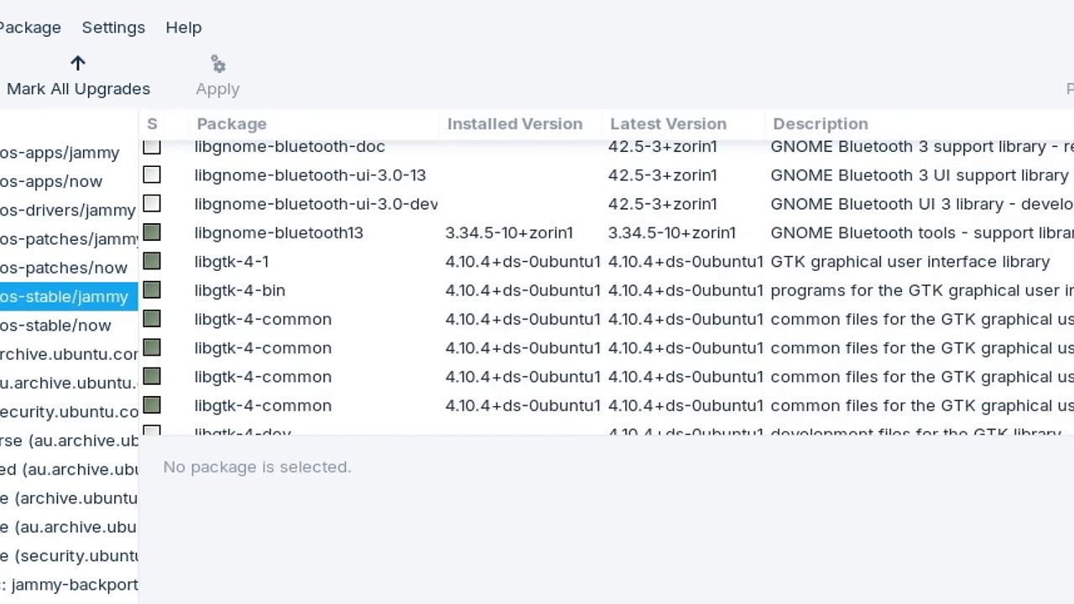
pyautogui.scroll(-3)
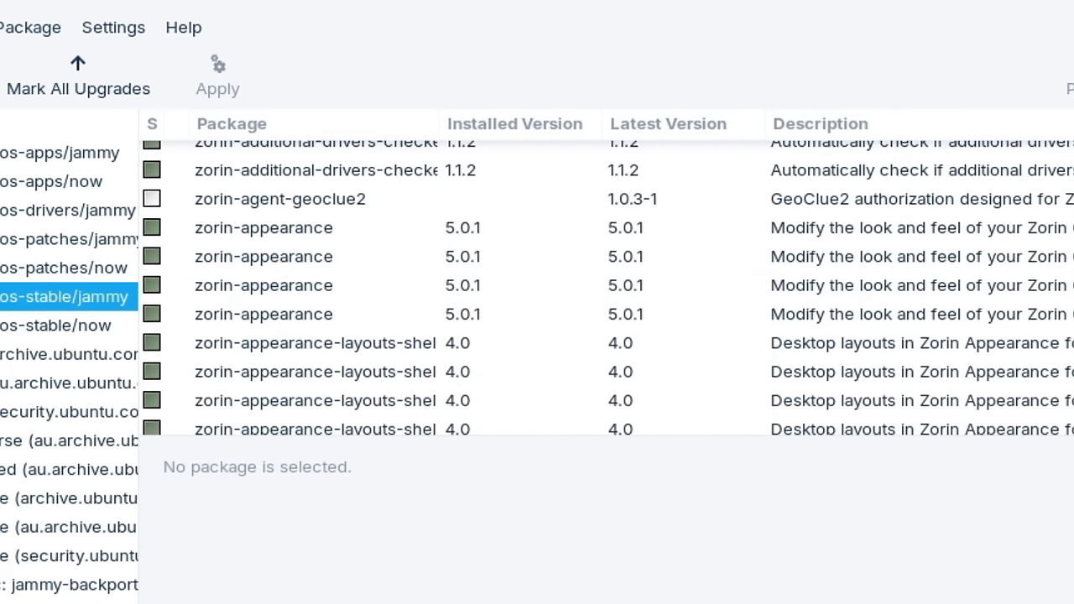
pyautogui.scroll(-3)
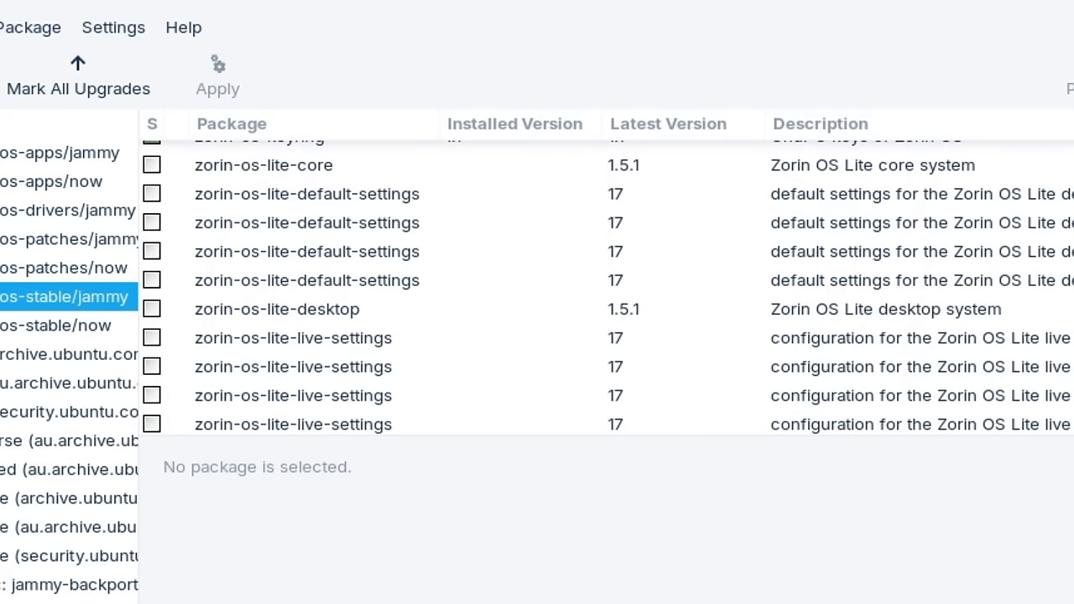
pyautogui.scroll(-3)
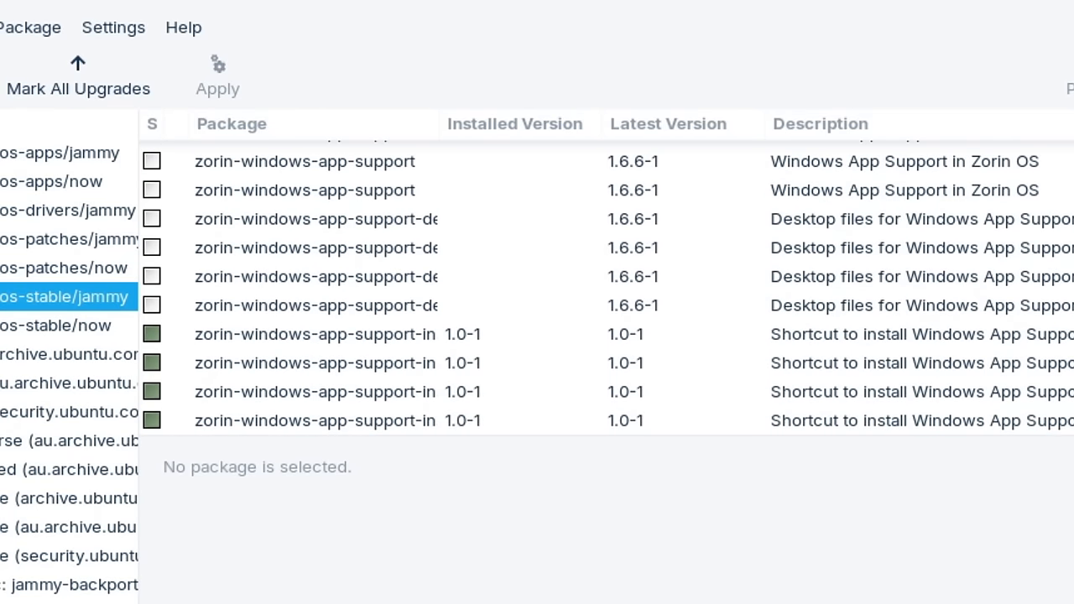
pyautogui.scroll(-3)
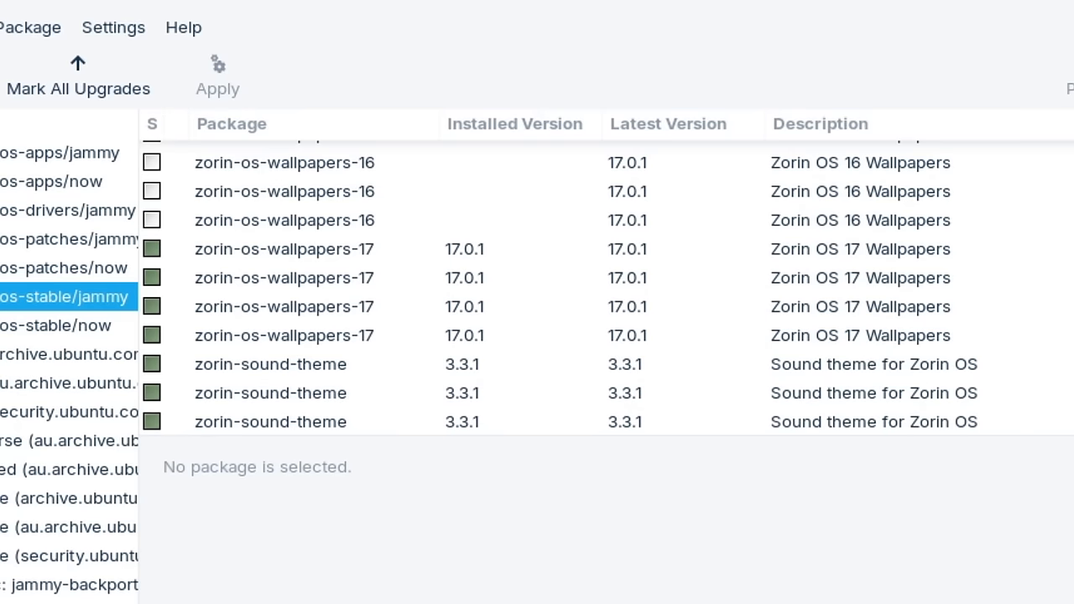
pyautogui.moveTo(868, 388)
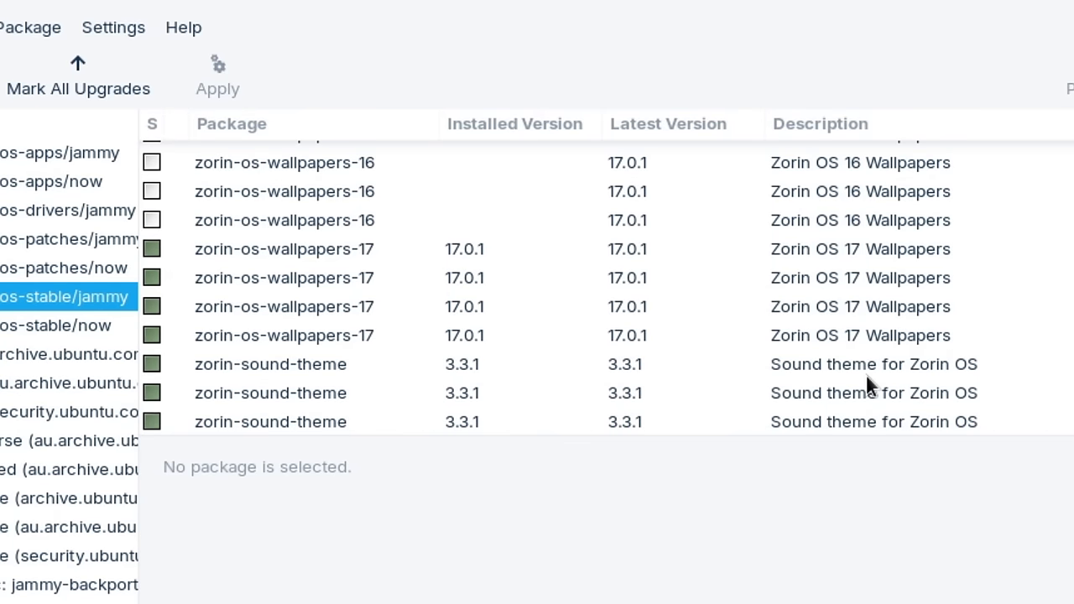
pyautogui.moveTo(16, 328)
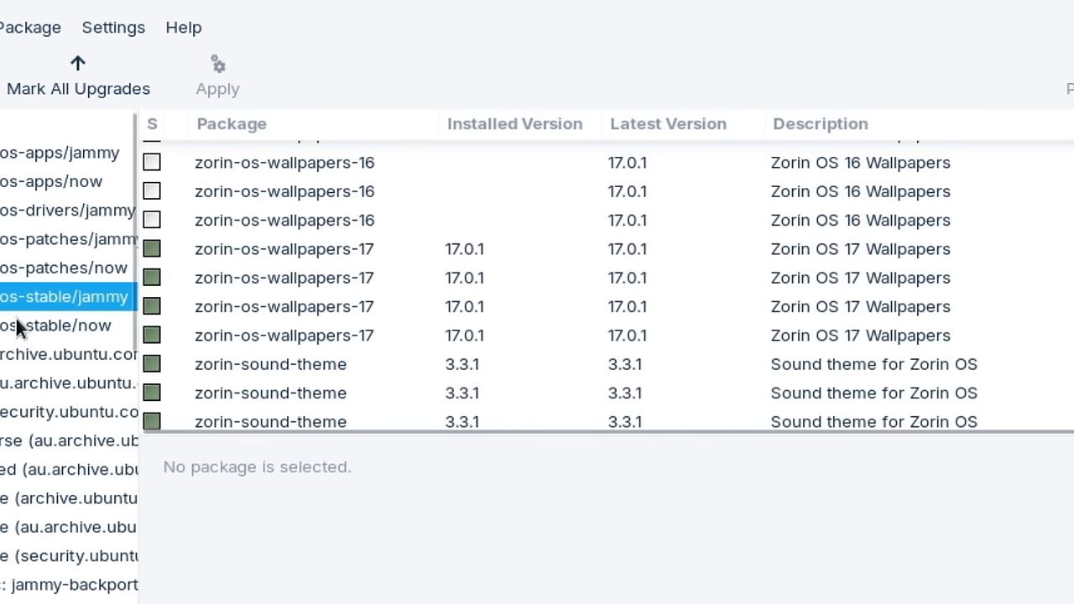
# Step: Select the zorin-os-stable/now origin and scroll through its installed packages
pyautogui.click(54, 325)
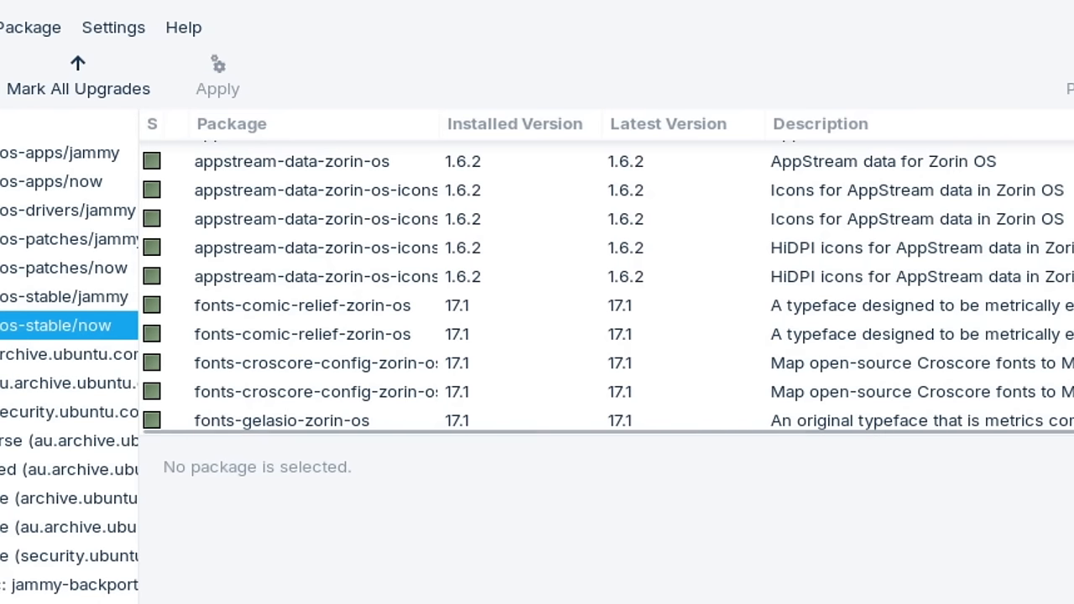
pyautogui.scroll(-3)
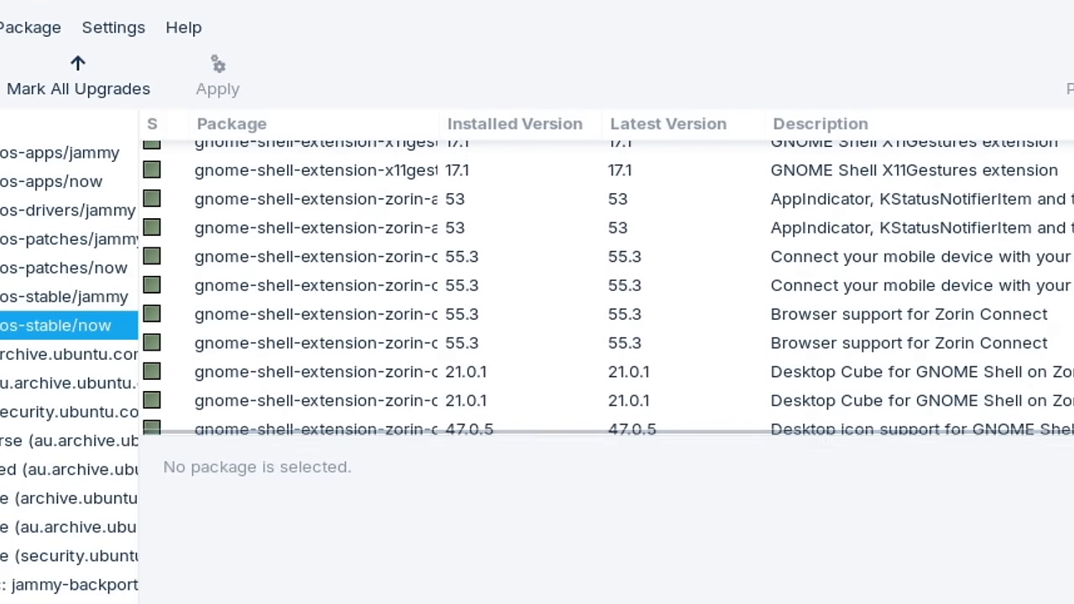
pyautogui.scroll(-3)
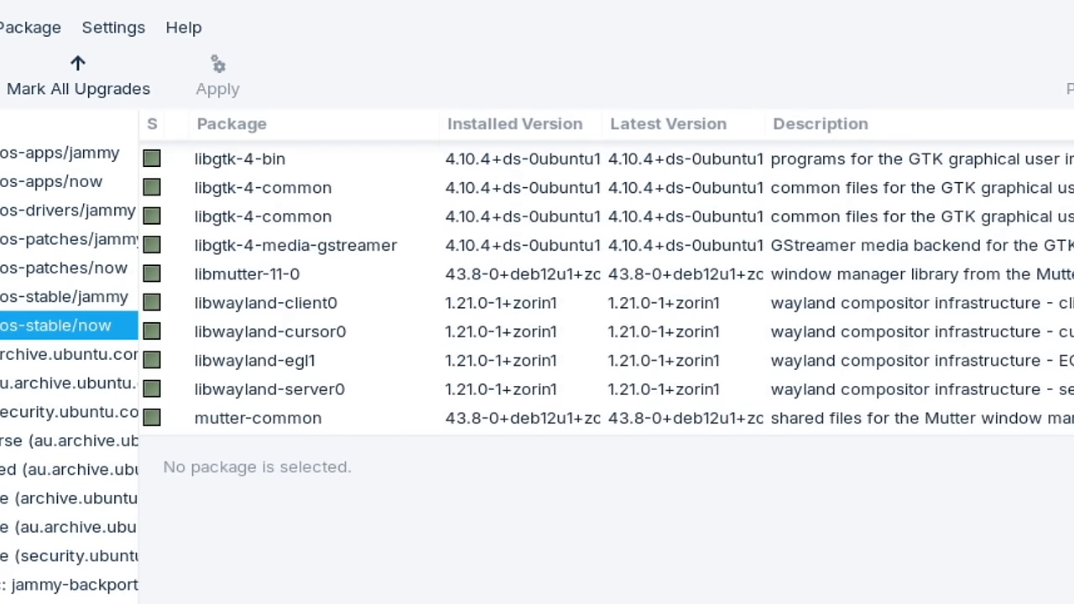
pyautogui.scroll(-3)
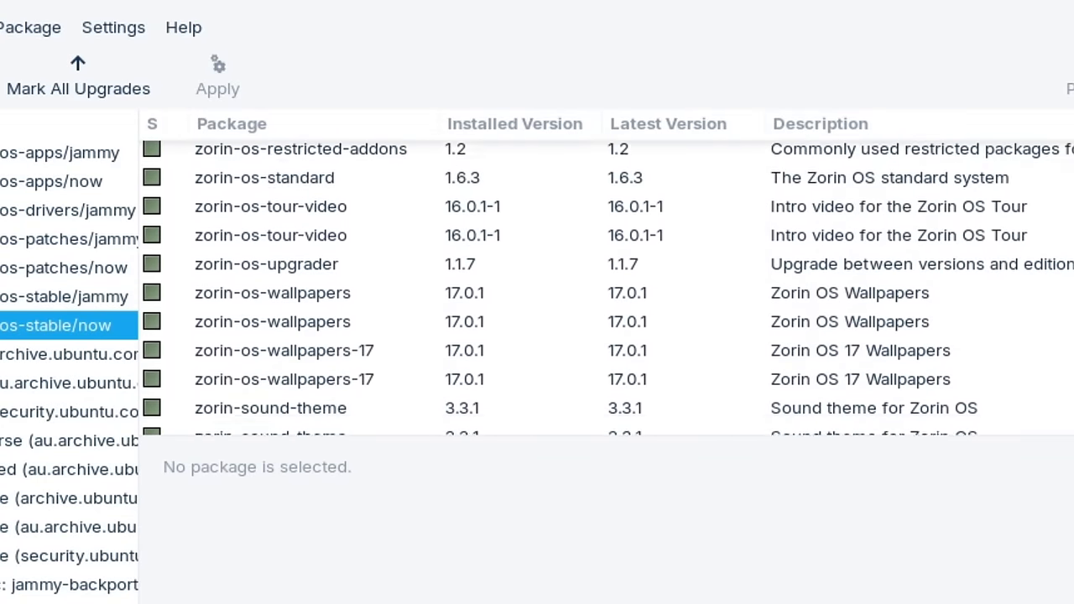
pyautogui.scroll(-3)
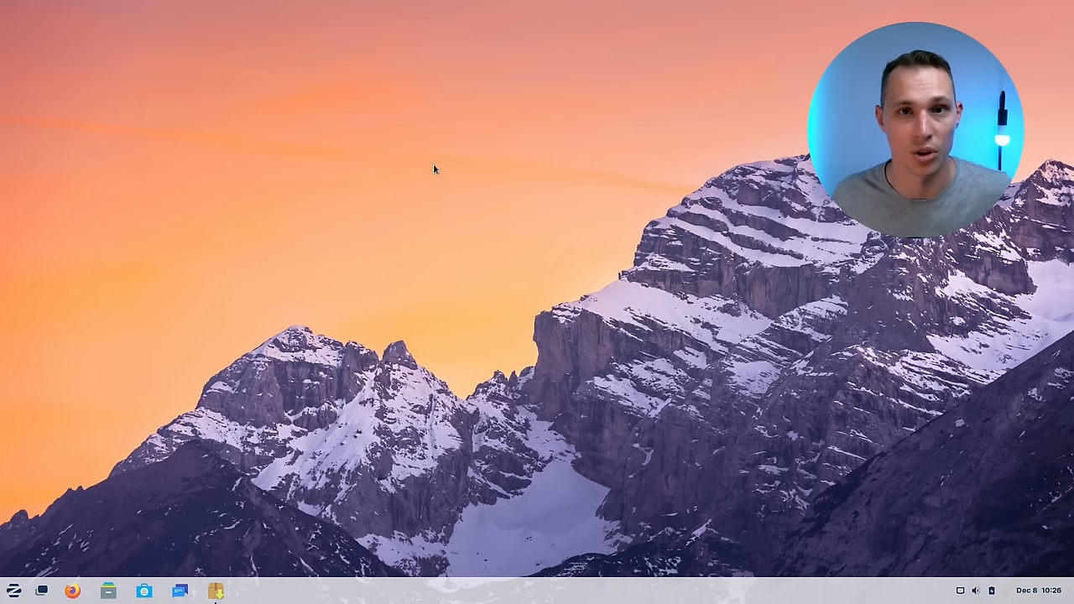
# Step: Launch Settings from the Zorin menu, landing on the About page, then reopen the menu
pyautogui.click(16, 590)
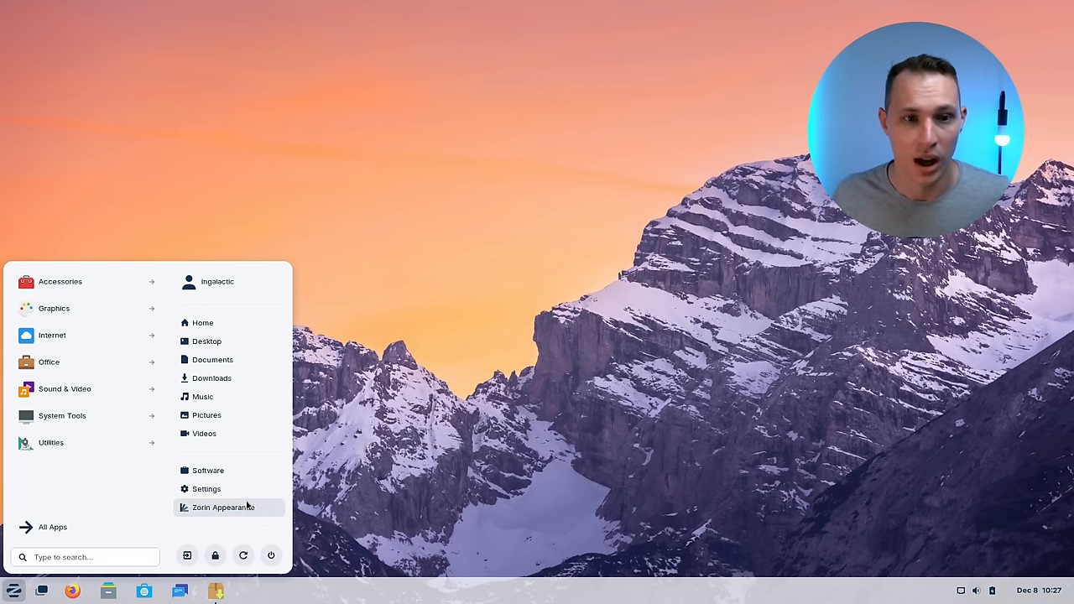
pyautogui.click(205, 488)
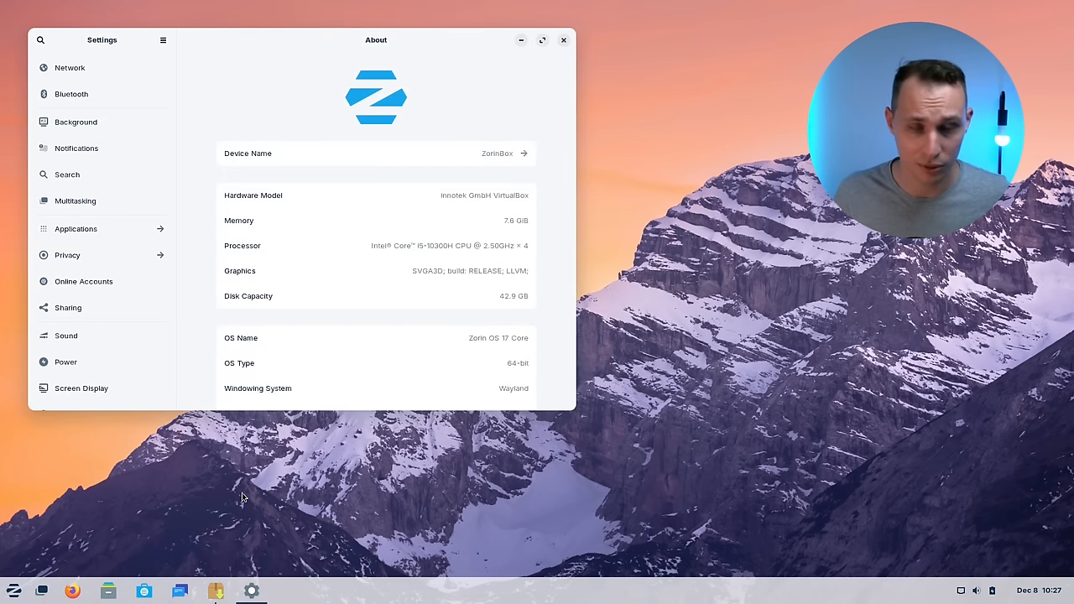
pyautogui.moveTo(303, 57)
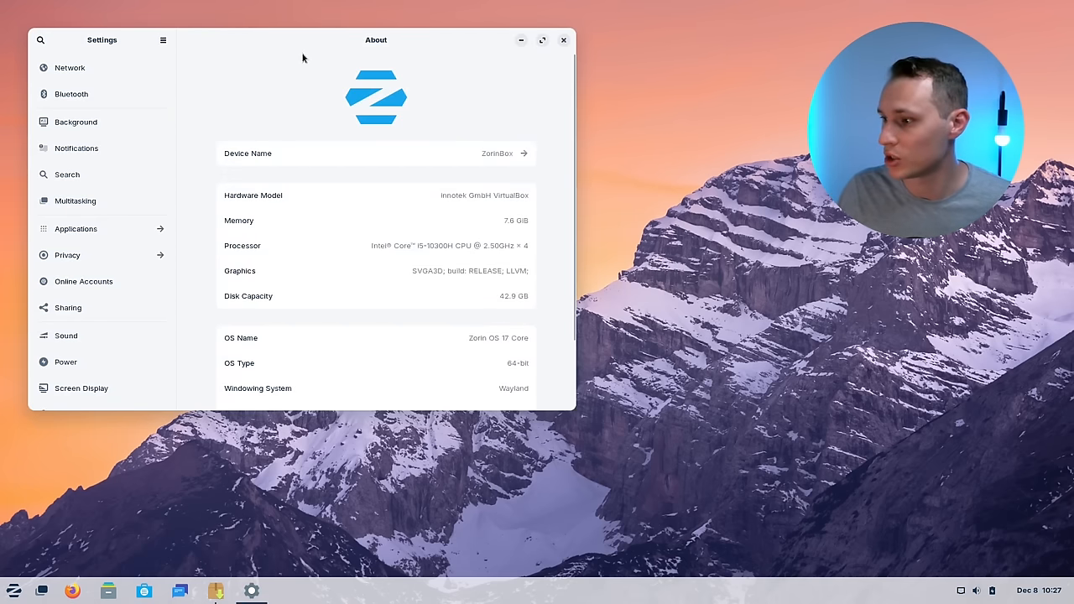
pyautogui.click(15, 592)
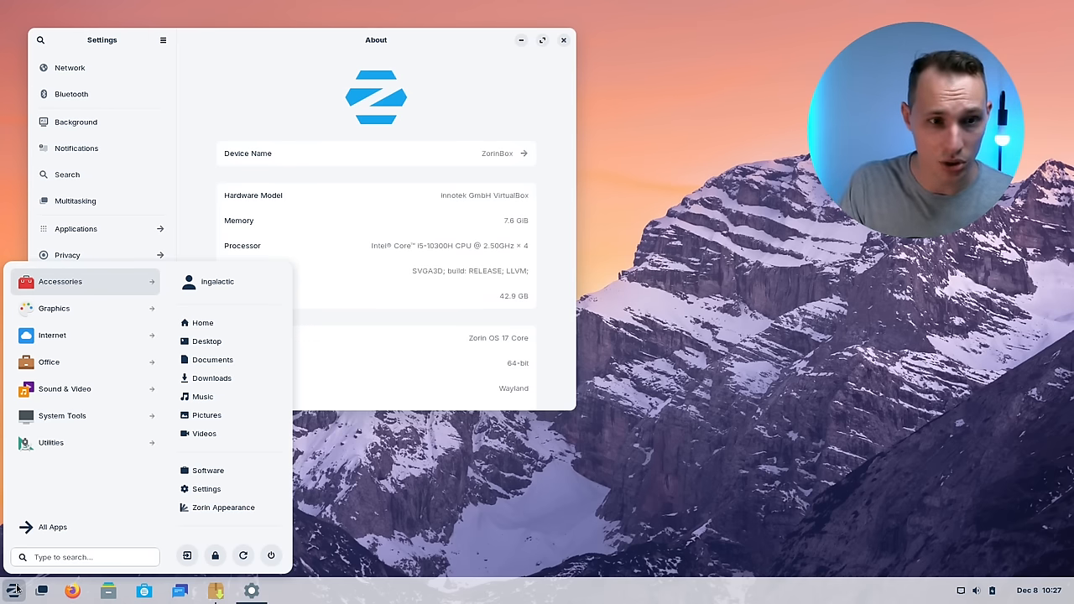
# Step: Search the Zorin menu applications for 'lib'
pyautogui.write('lib')
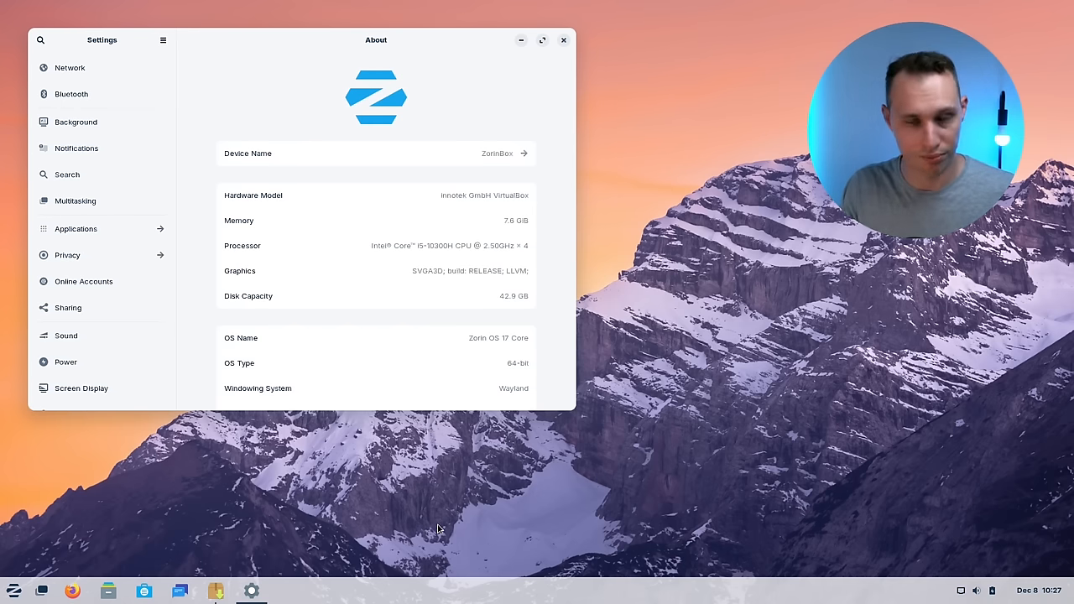
pyautogui.moveTo(281, 501)
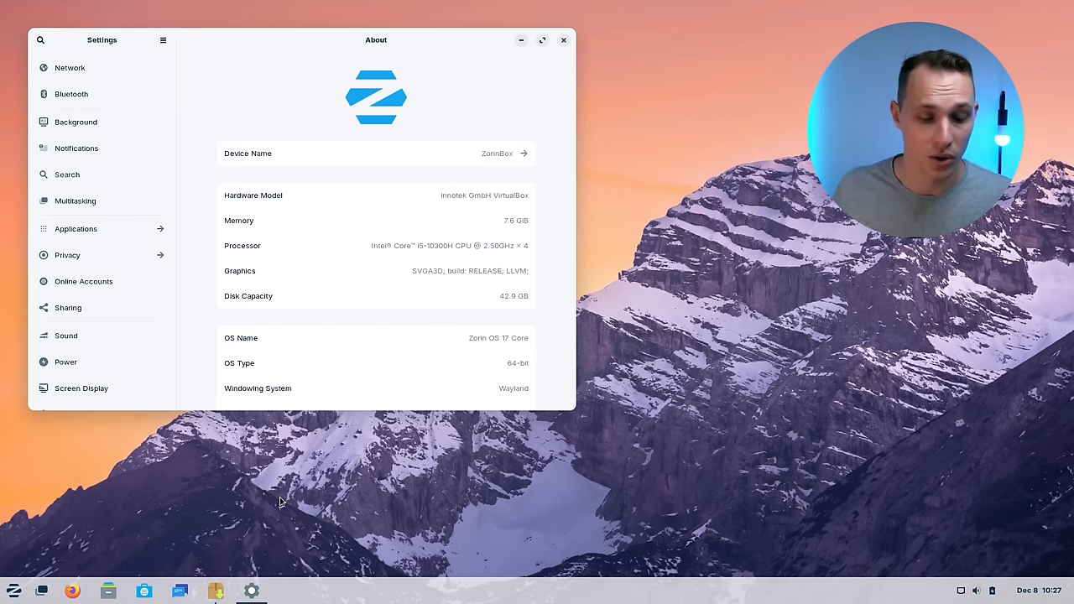
pyautogui.moveTo(369, 495)
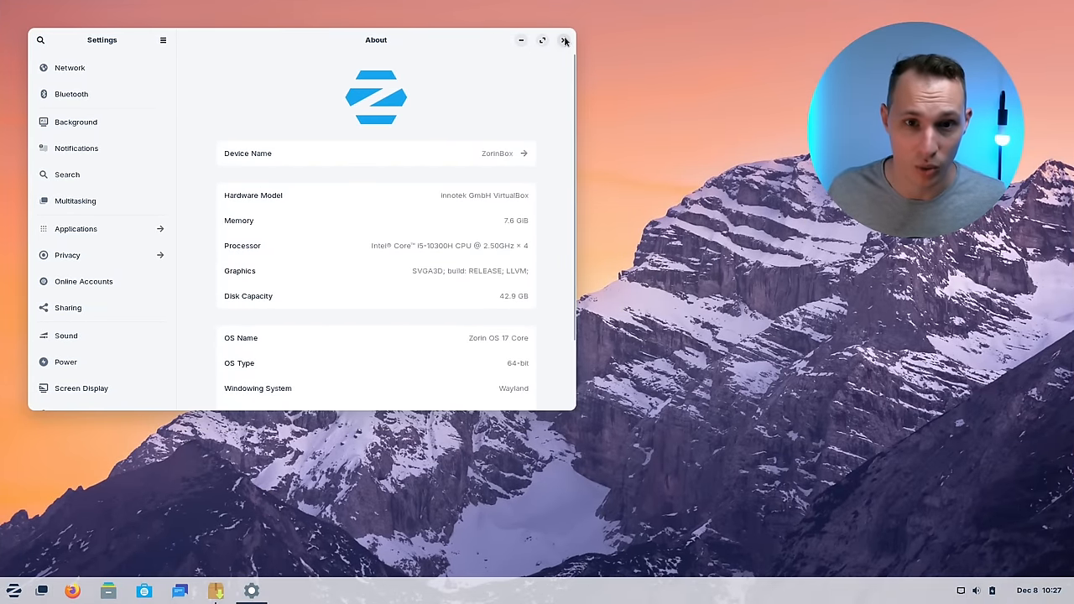
# Step: Close and reopen the About settings, close them again, and search the menu for 'about'
pyautogui.click(566, 41)
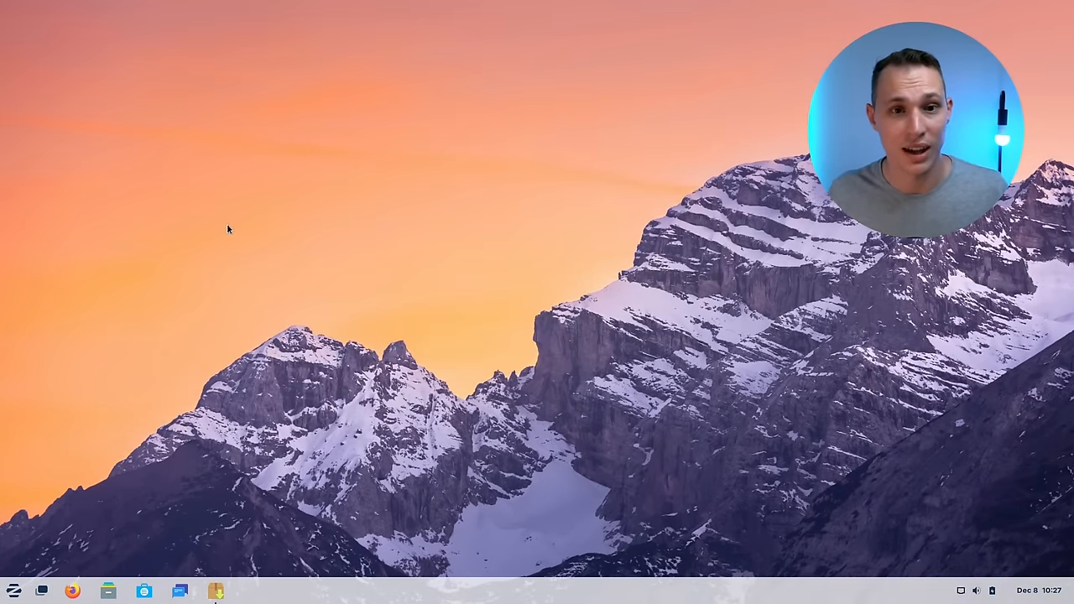
pyautogui.click(213, 591)
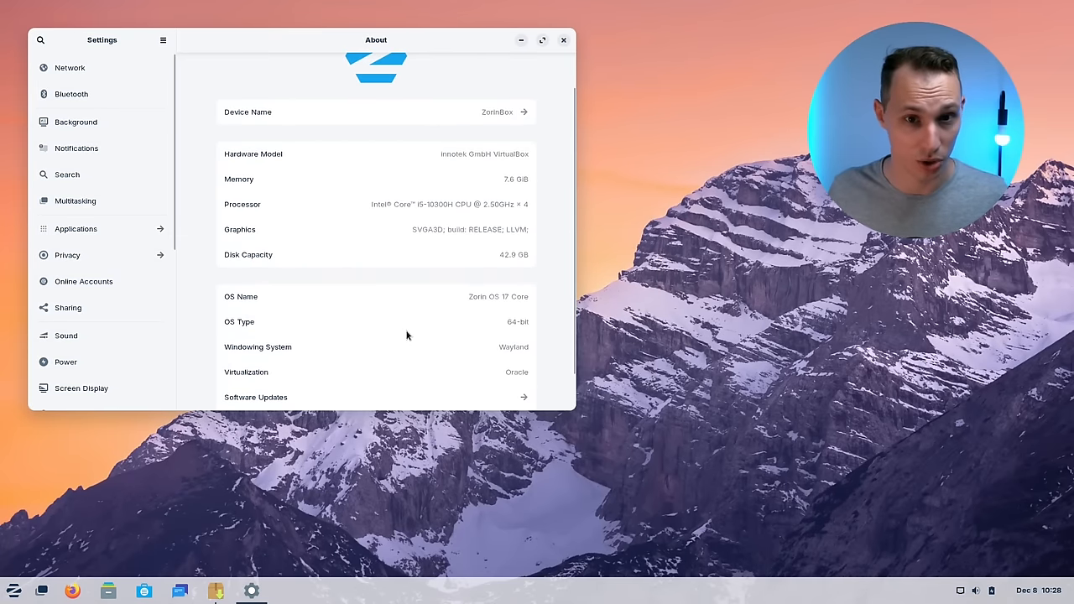
pyautogui.moveTo(565, 63)
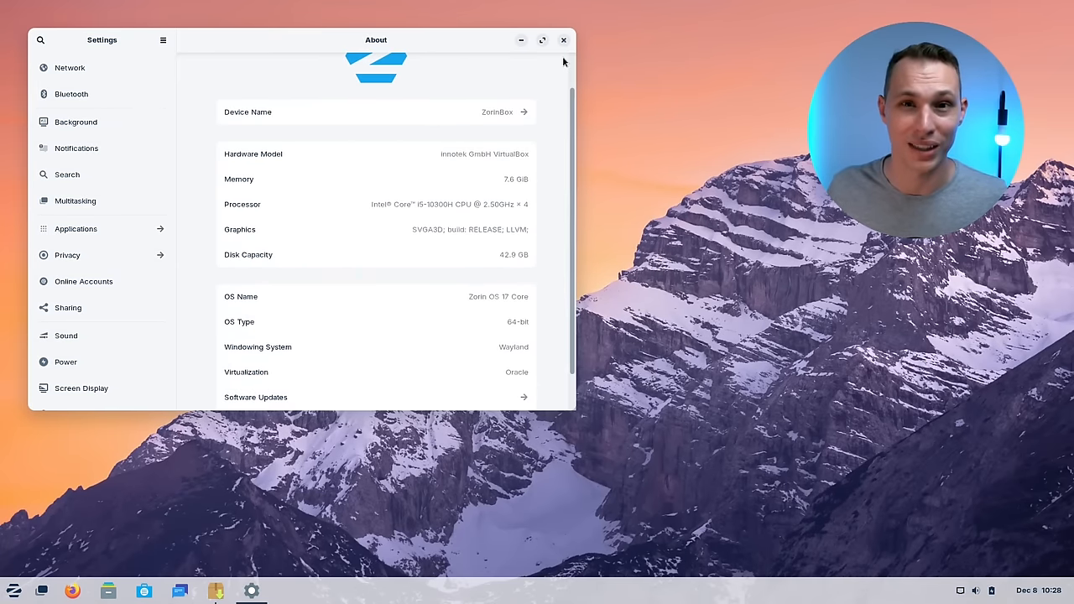
pyautogui.click(560, 40)
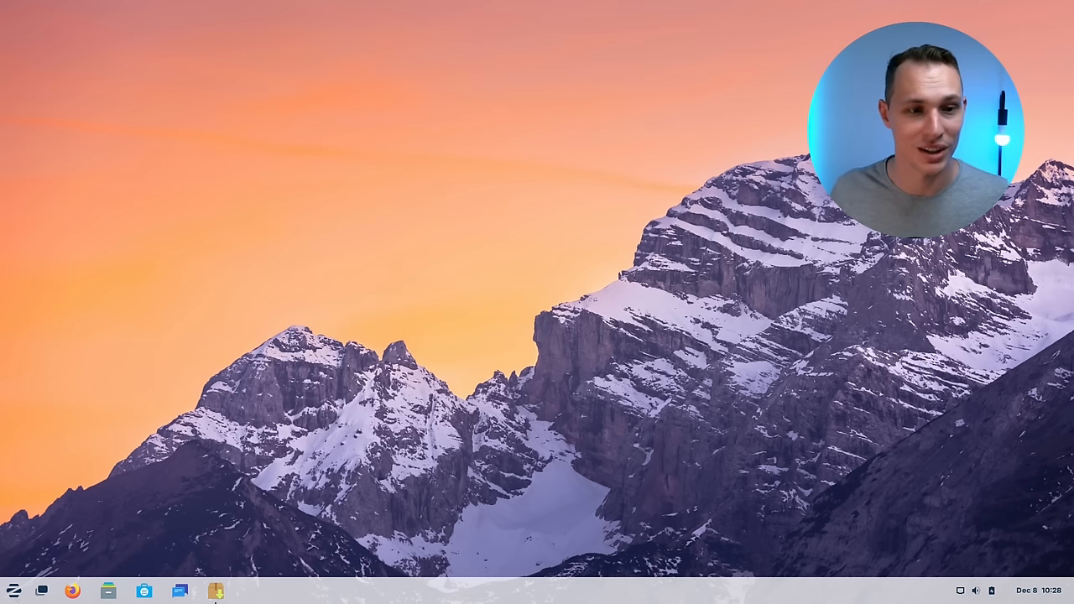
pyautogui.click(14, 592)
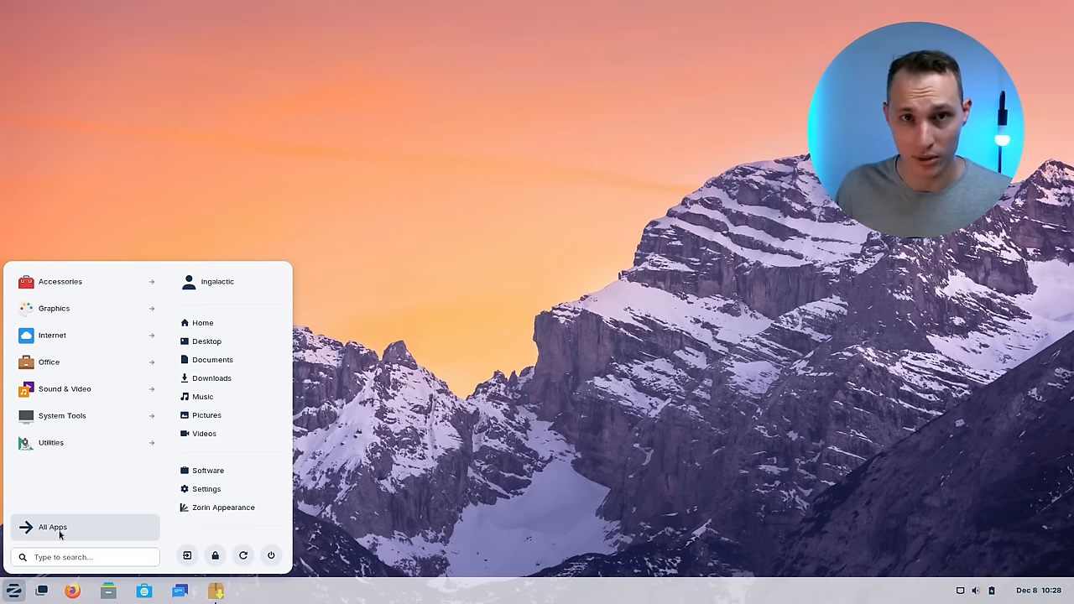
pyautogui.write('about')
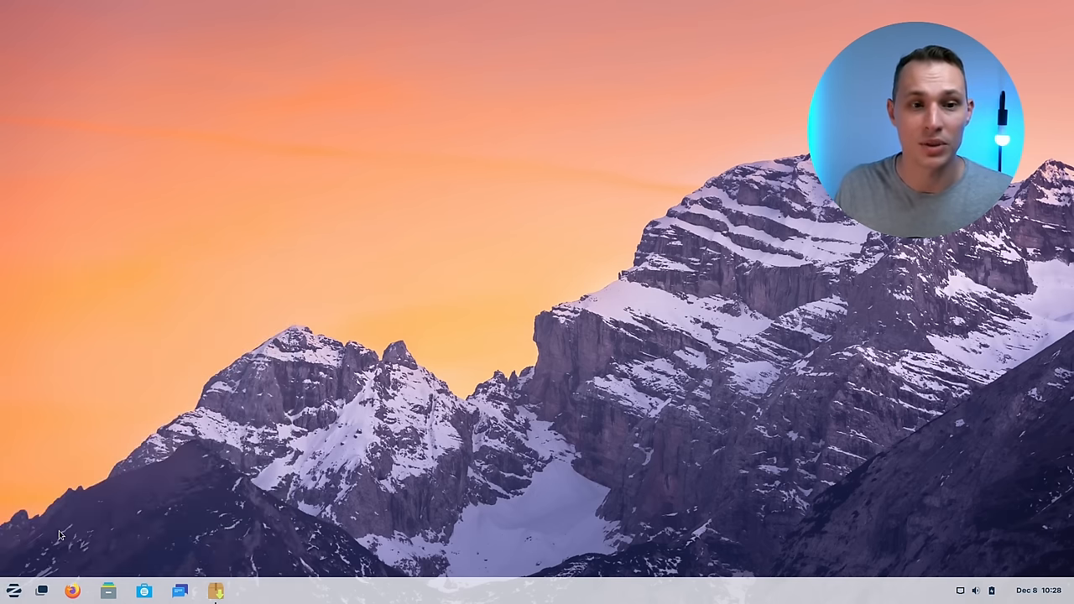
# Step: Open About from the search results and scroll through its device and OS details
pyautogui.click(250, 590)
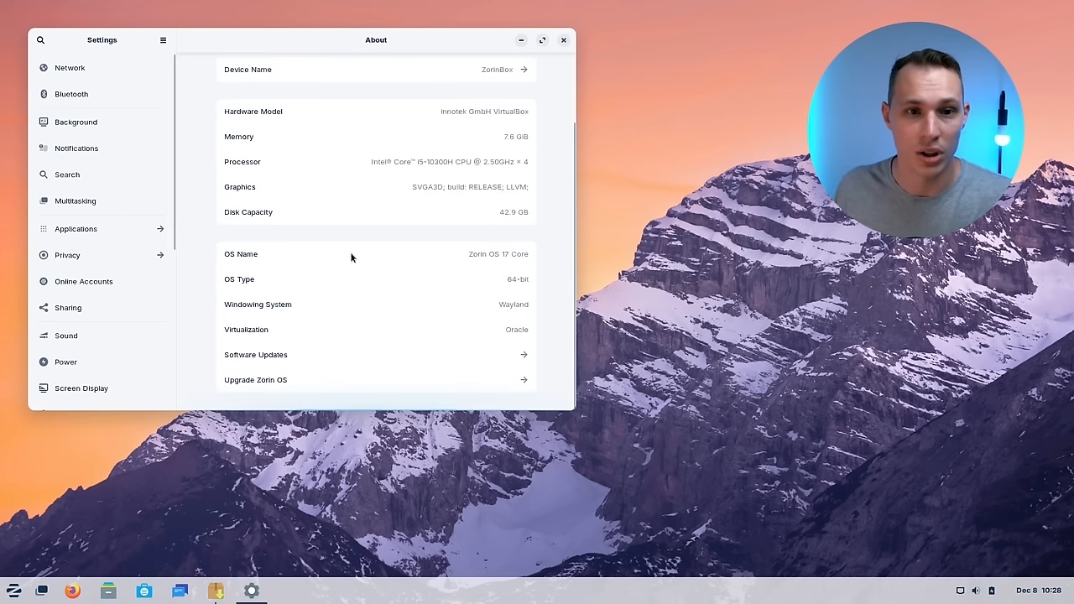
pyautogui.moveTo(308, 382)
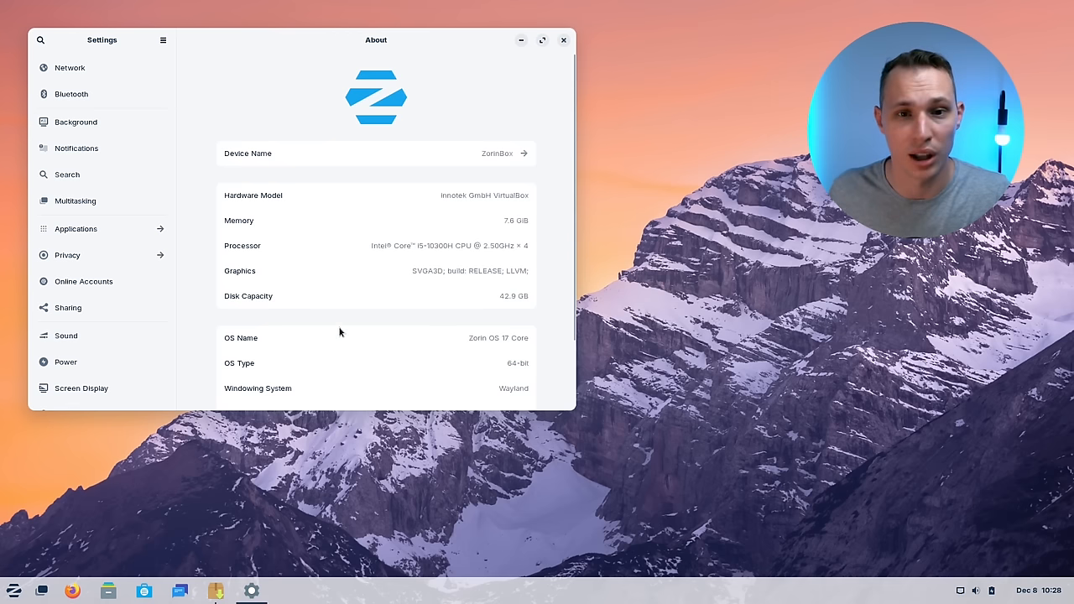
pyautogui.scroll(-3)
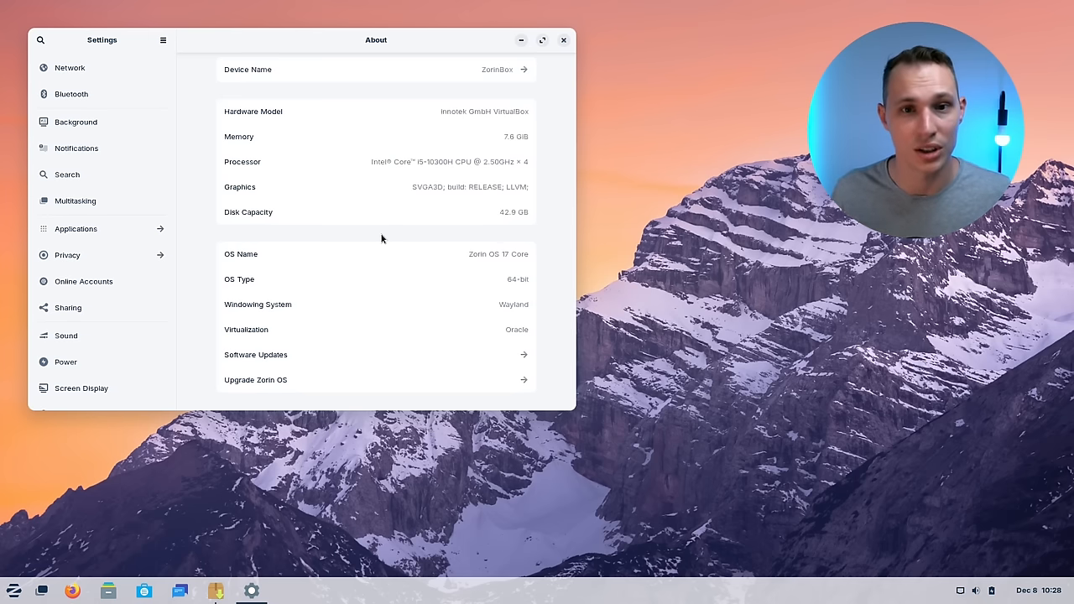
pyautogui.scroll(3)
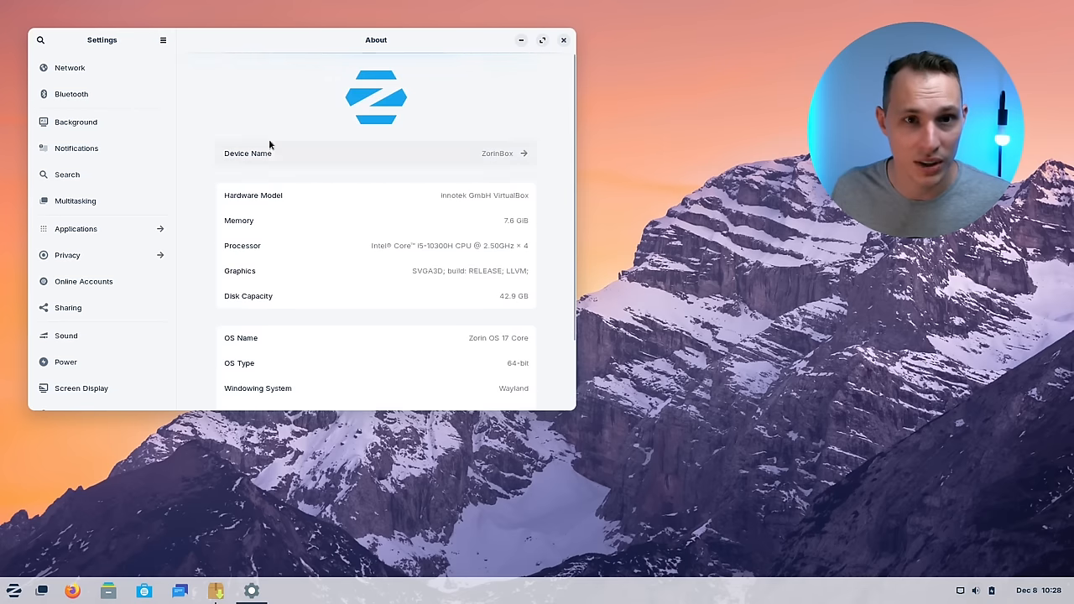
pyautogui.scroll(-3)
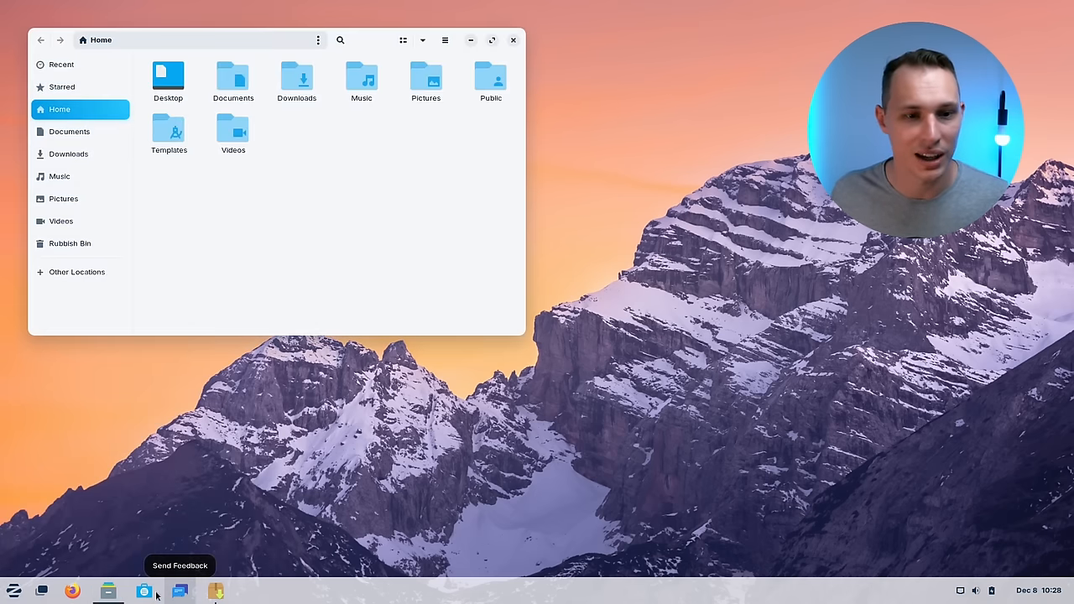
pyautogui.moveTo(161, 513)
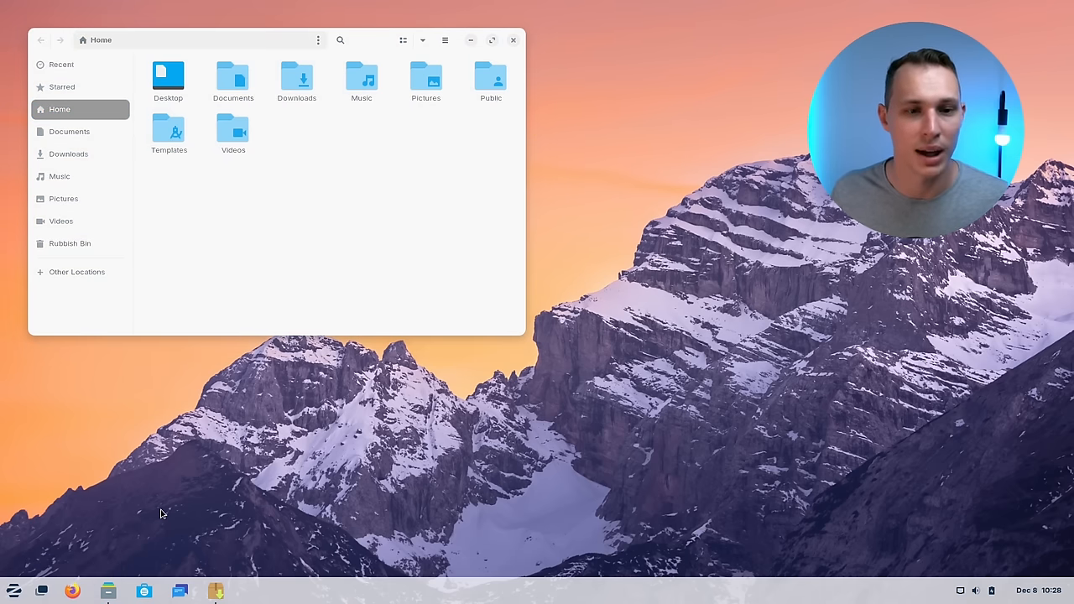
pyautogui.moveTo(182, 505)
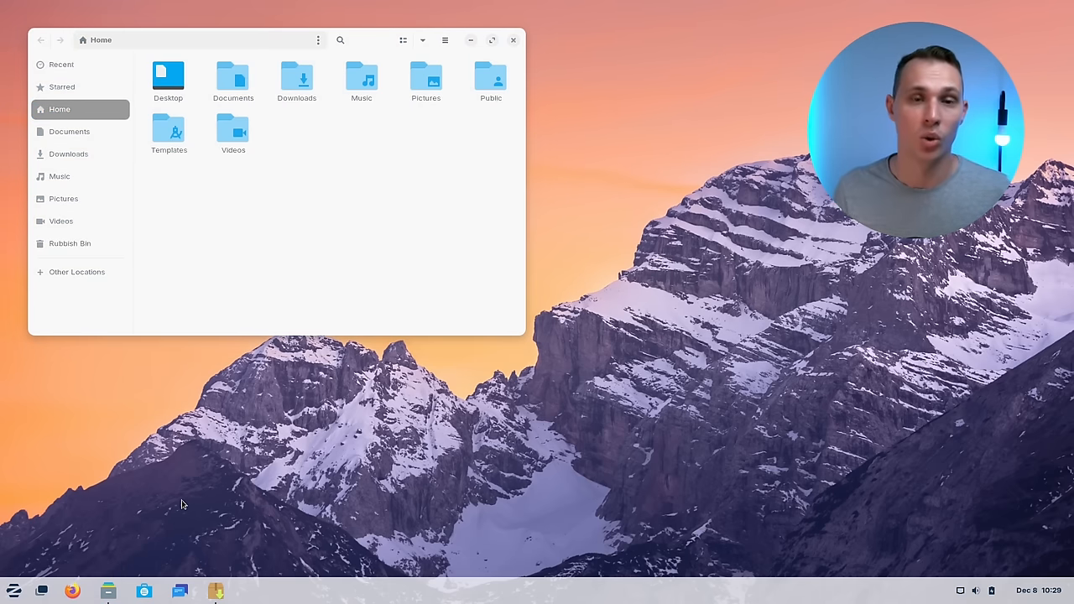
# Step: Launch another app from the taskbar so it runs alongside Files
pyautogui.click(71, 590)
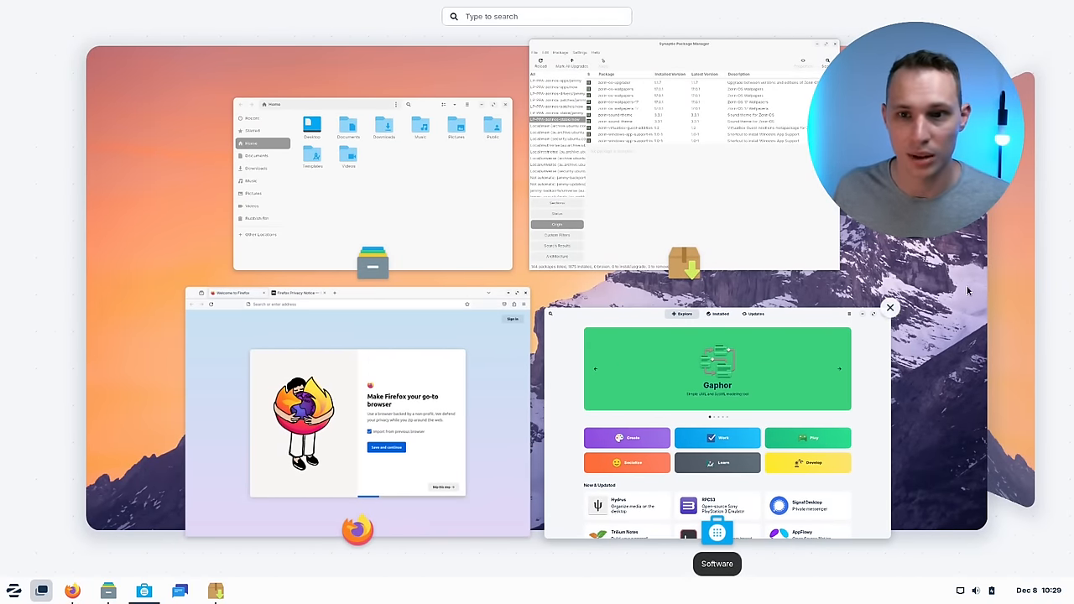
pyautogui.moveTo(955, 365)
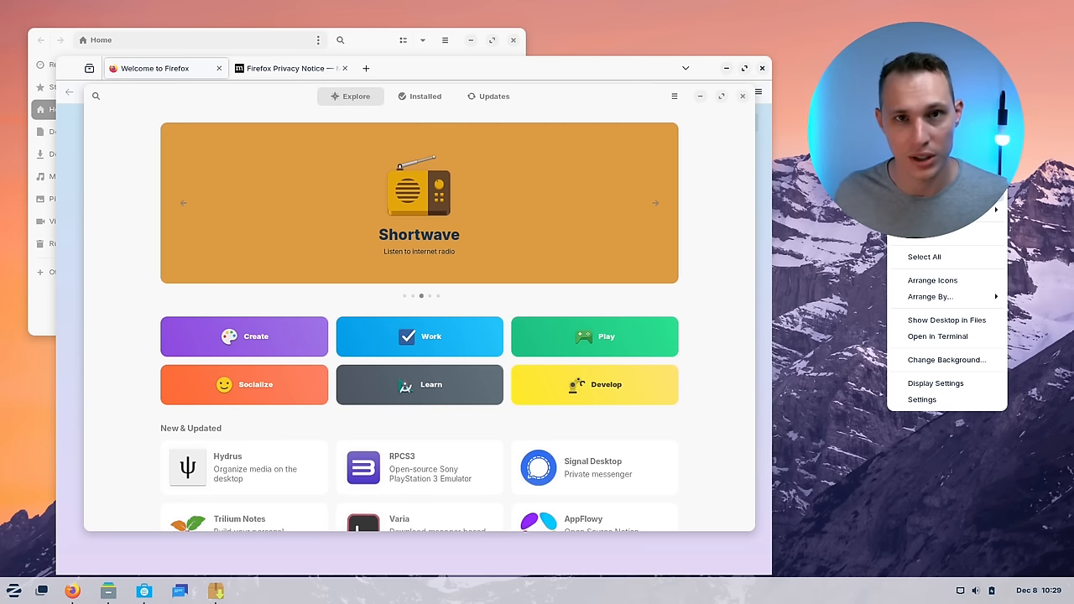
# Step: Click on the desktop area to the right of the Software store window
pyautogui.click(930, 296)
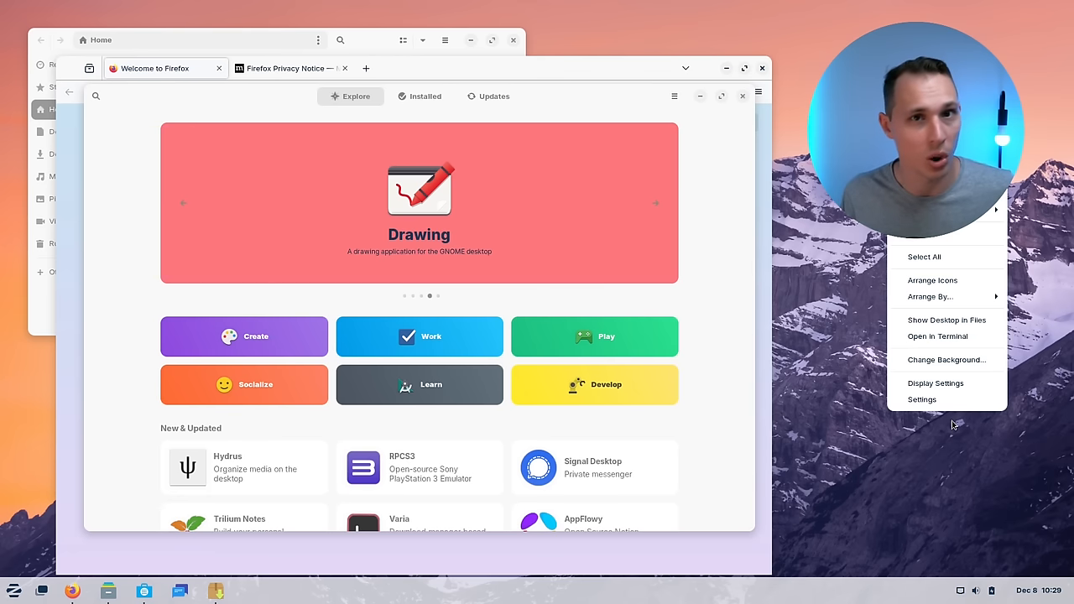
pyautogui.moveTo(936, 384)
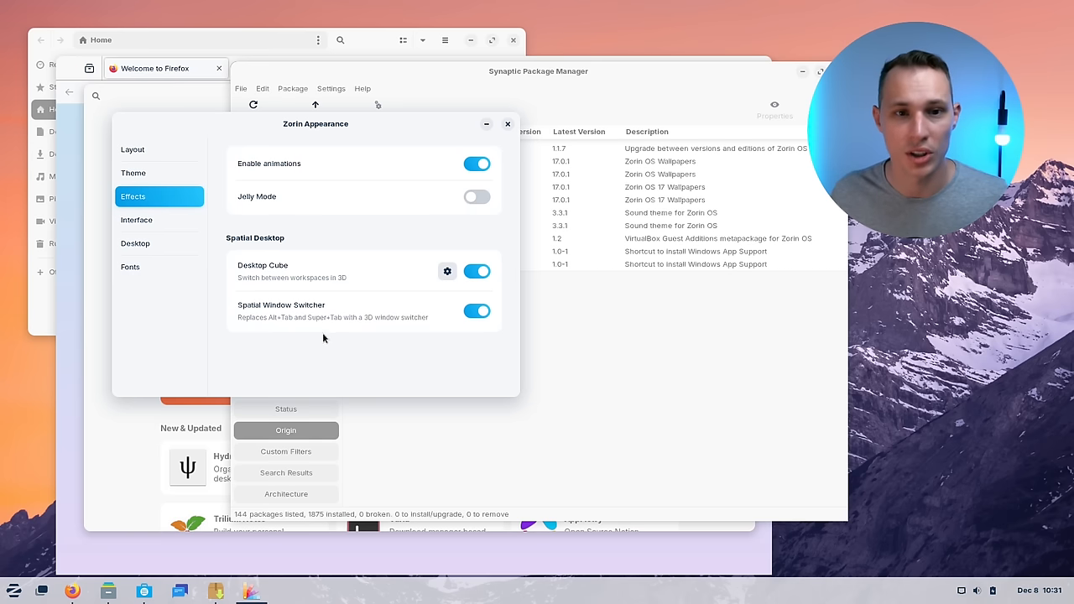
pyautogui.moveTo(352, 347)
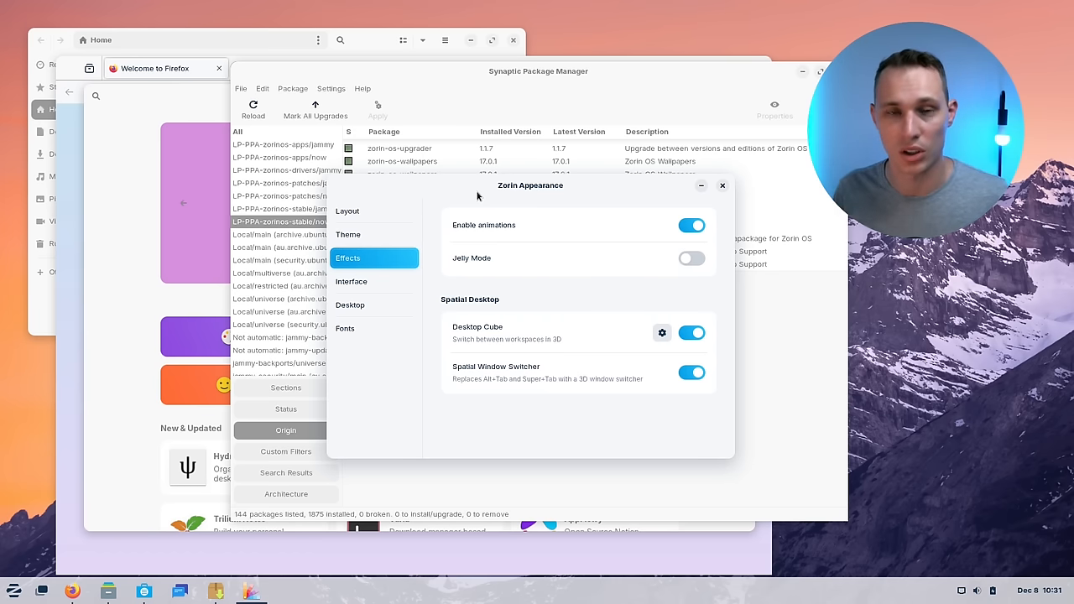
# Step: Switch off the Spatial Window Switcher effect and close Synaptic Package Manager
pyautogui.click(691, 372)
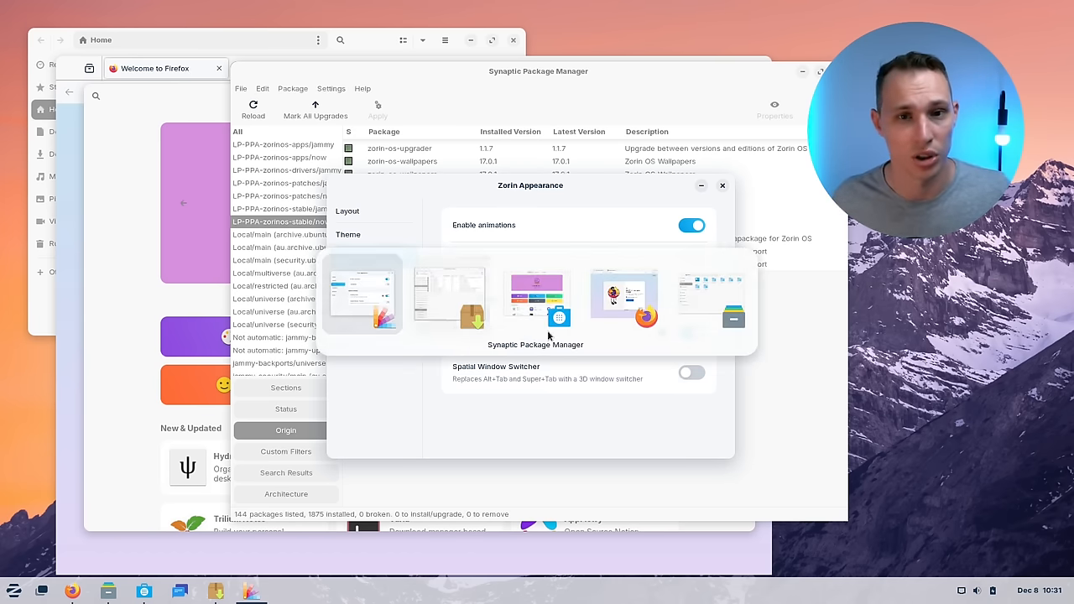
pyautogui.click(722, 185)
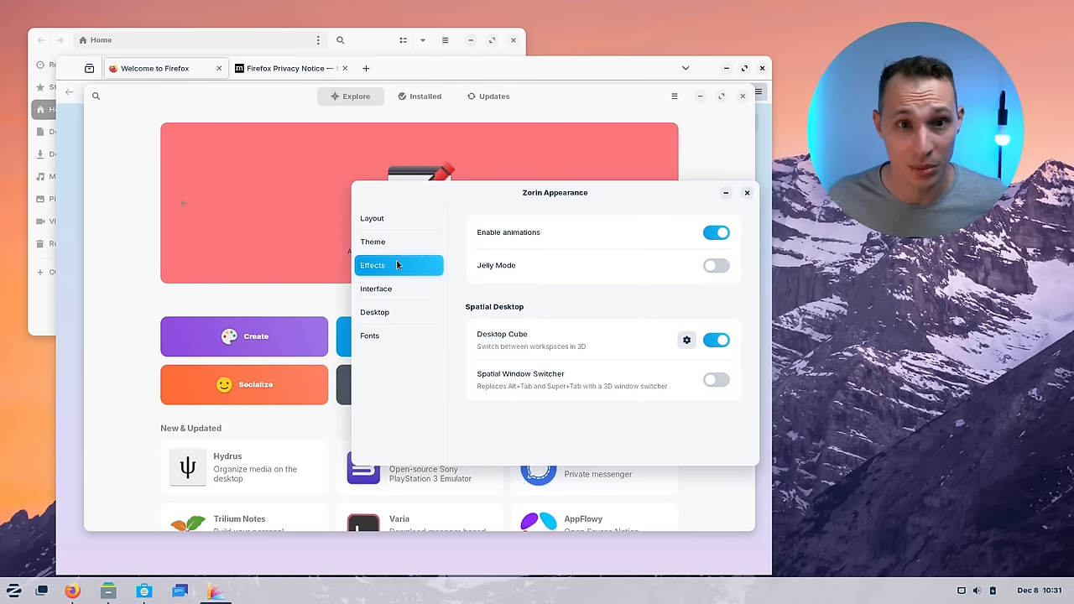
# Step: Enable Advanced Window Tiling on the Interface page and browse its General and Keybindings settings
pyautogui.click(376, 289)
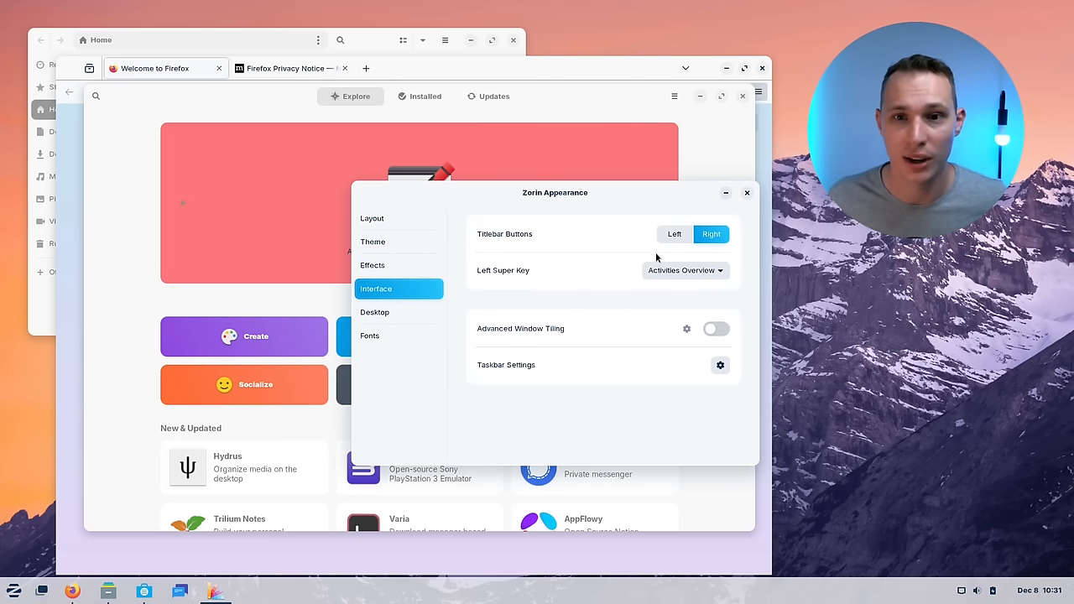
pyautogui.click(715, 328)
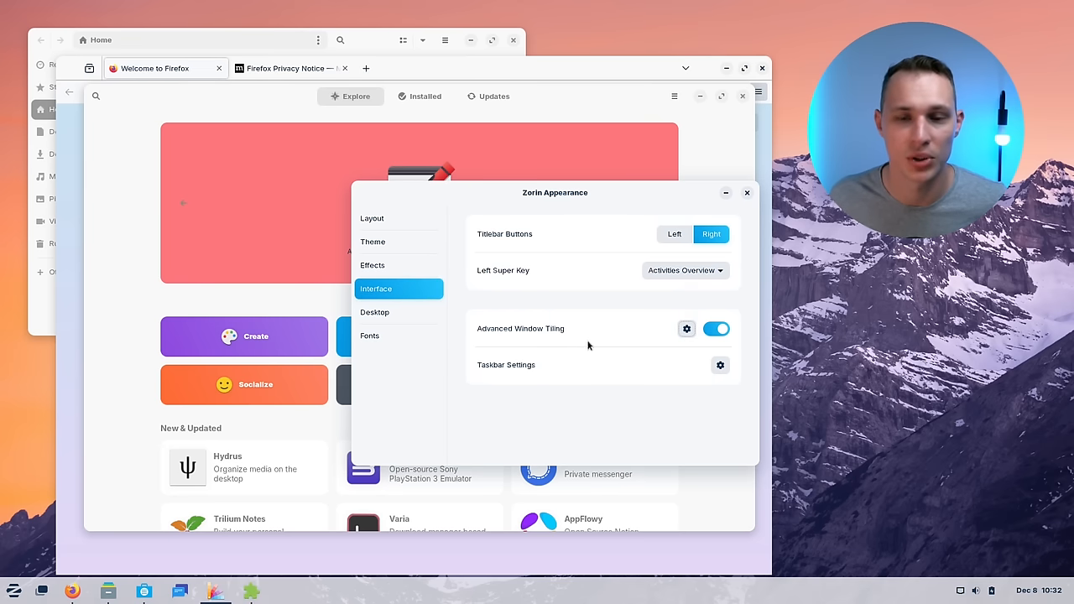
pyautogui.click(687, 328)
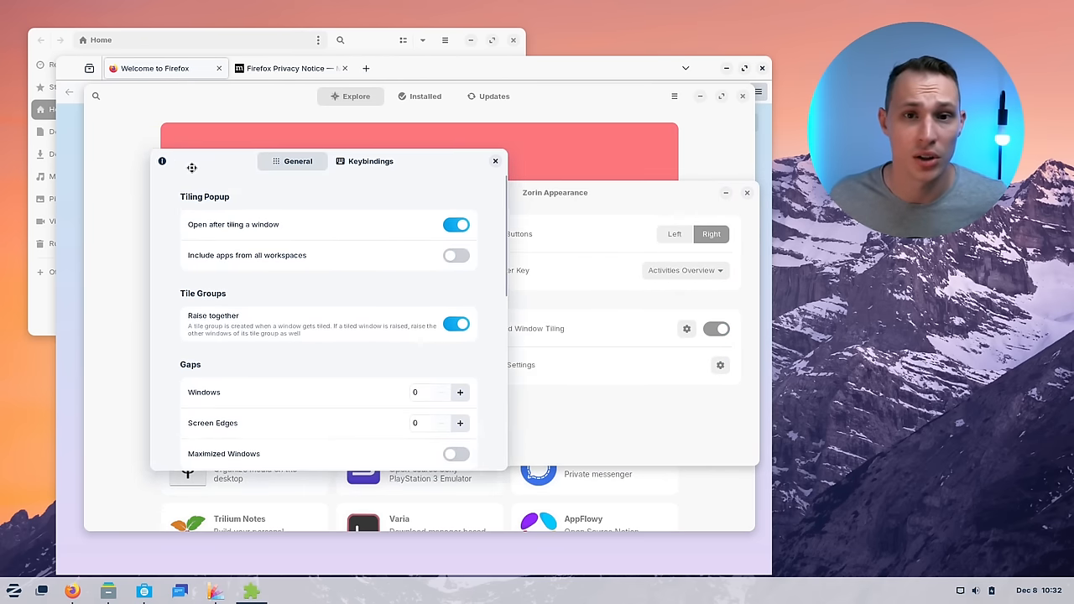
pyautogui.scroll(-3)
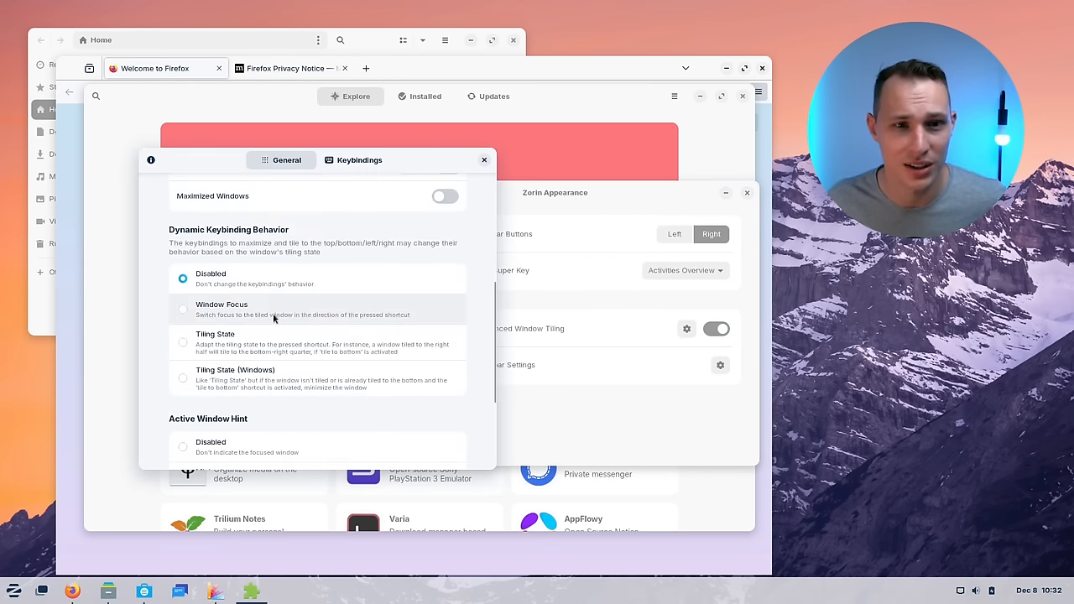
pyautogui.click(359, 159)
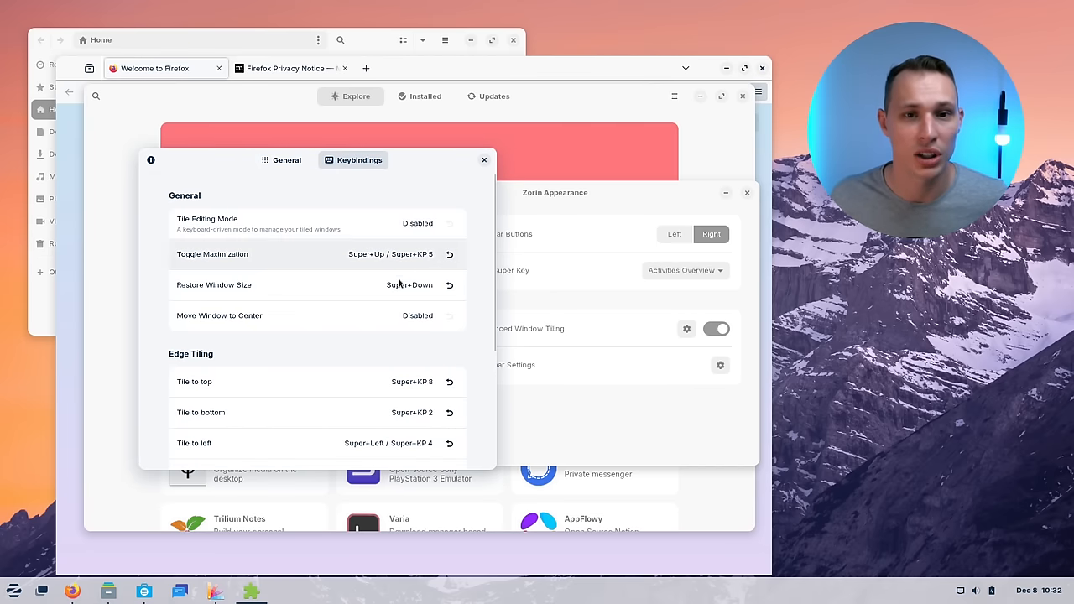
pyautogui.moveTo(294, 361)
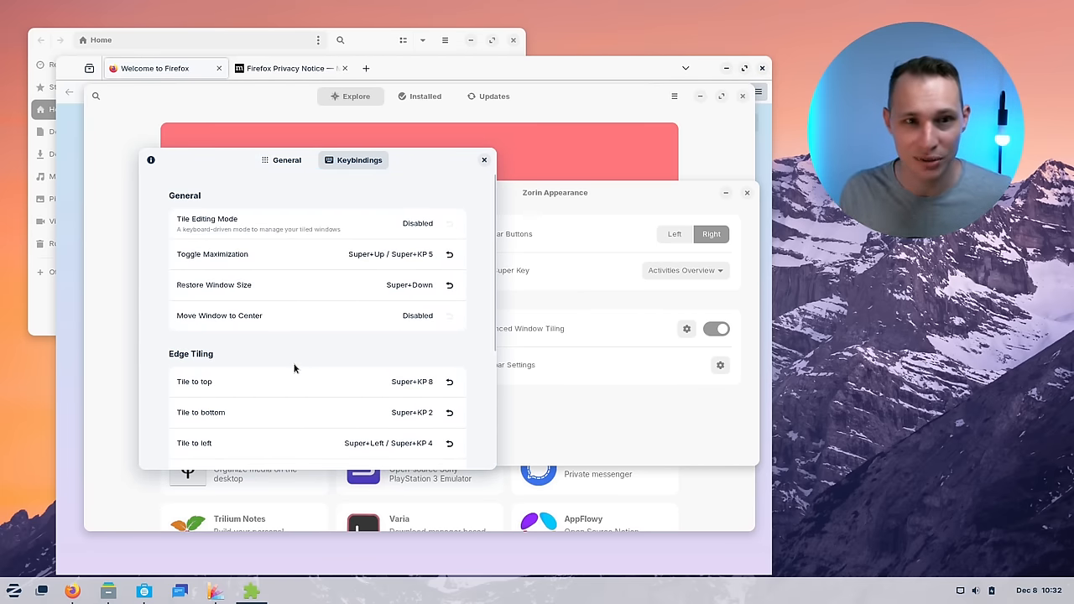
pyautogui.click(281, 160)
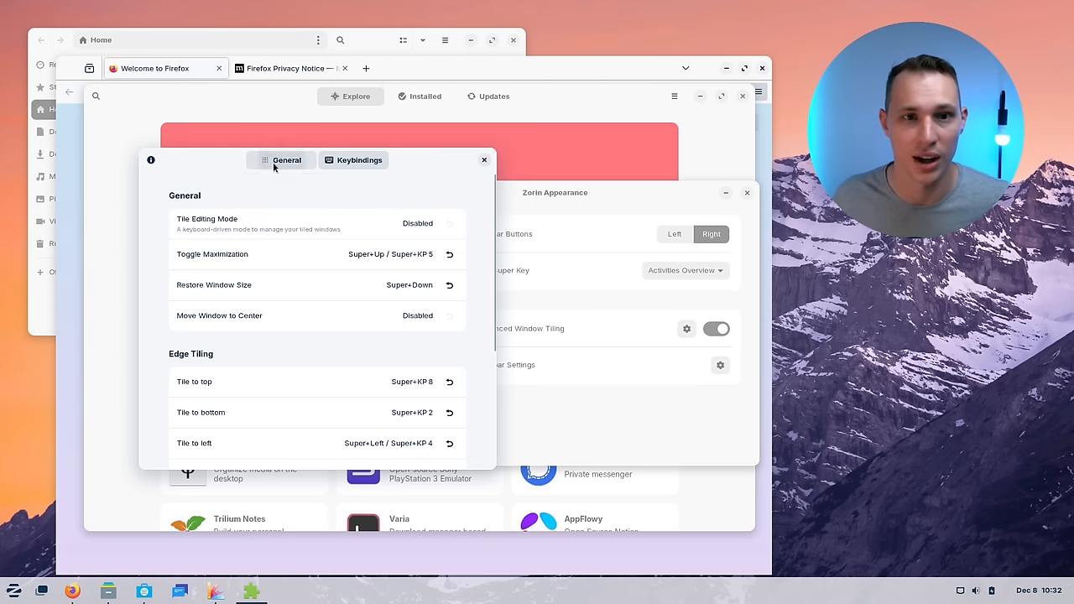
pyautogui.scroll(-3)
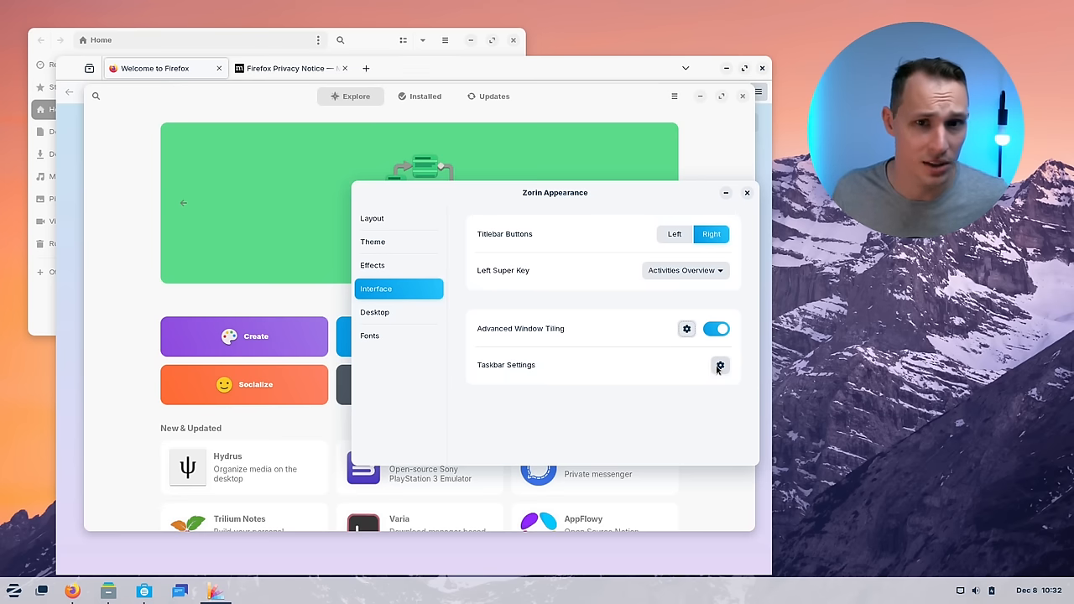
# Step: Glance at the Effects and Theme pages, then close Zorin Appearance and the Software store
pyautogui.click(373, 265)
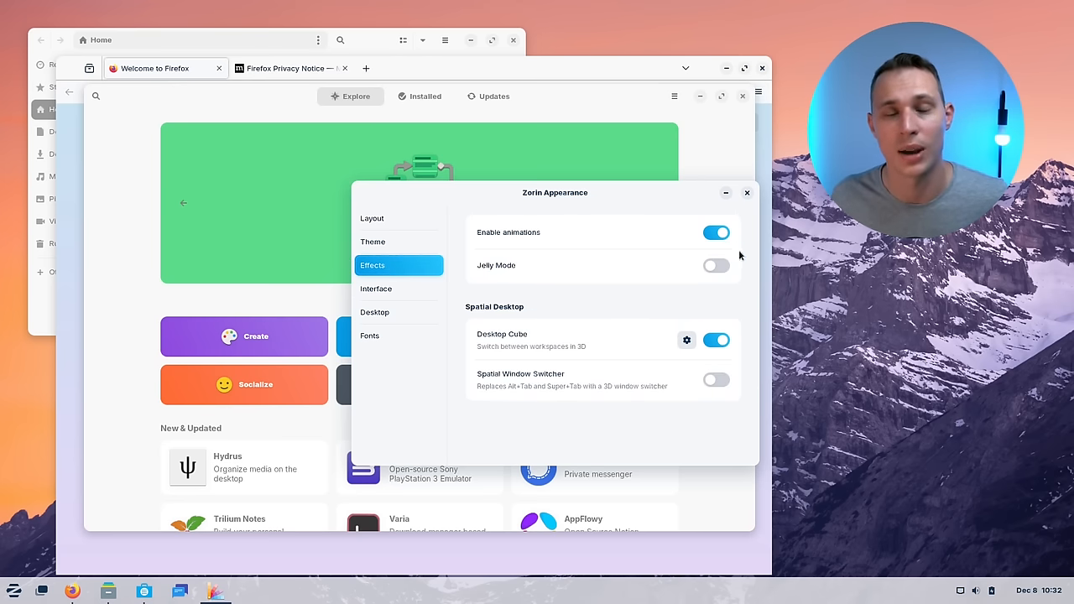
pyautogui.click(372, 241)
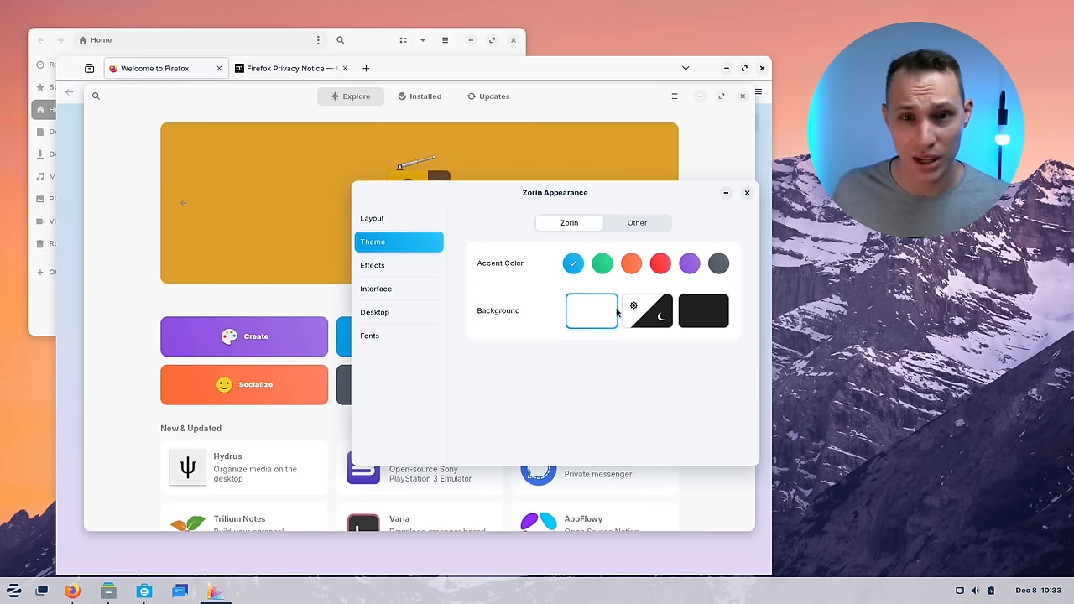
pyautogui.click(747, 193)
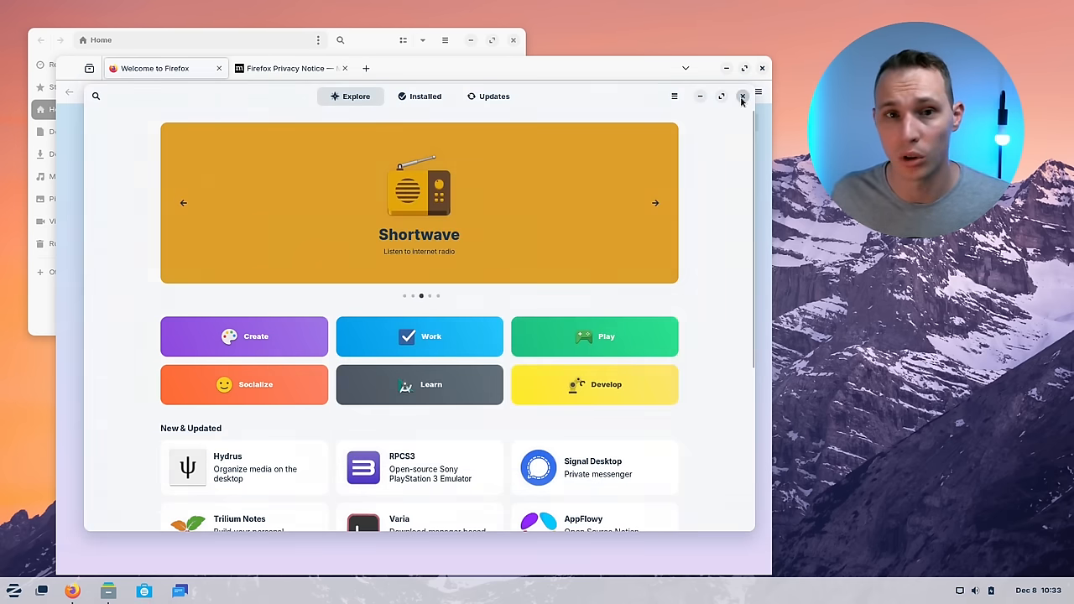
pyautogui.click(741, 96)
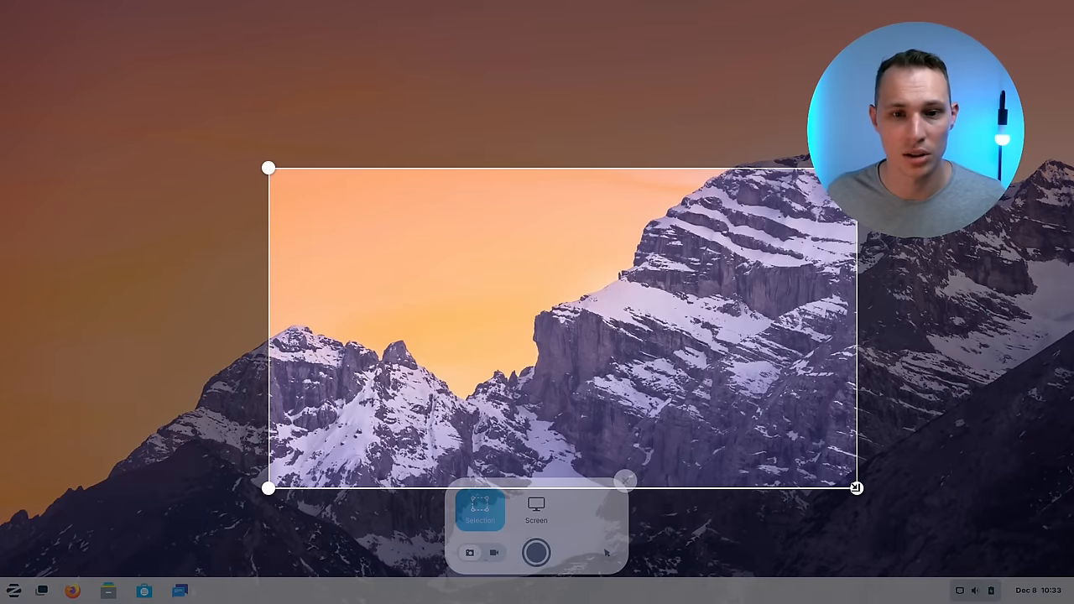
# Step: Drag a screenshot capture rectangle over the mountains, then cancel the capture
pyautogui.moveTo(856, 487); pyautogui.dragTo(798, 435)
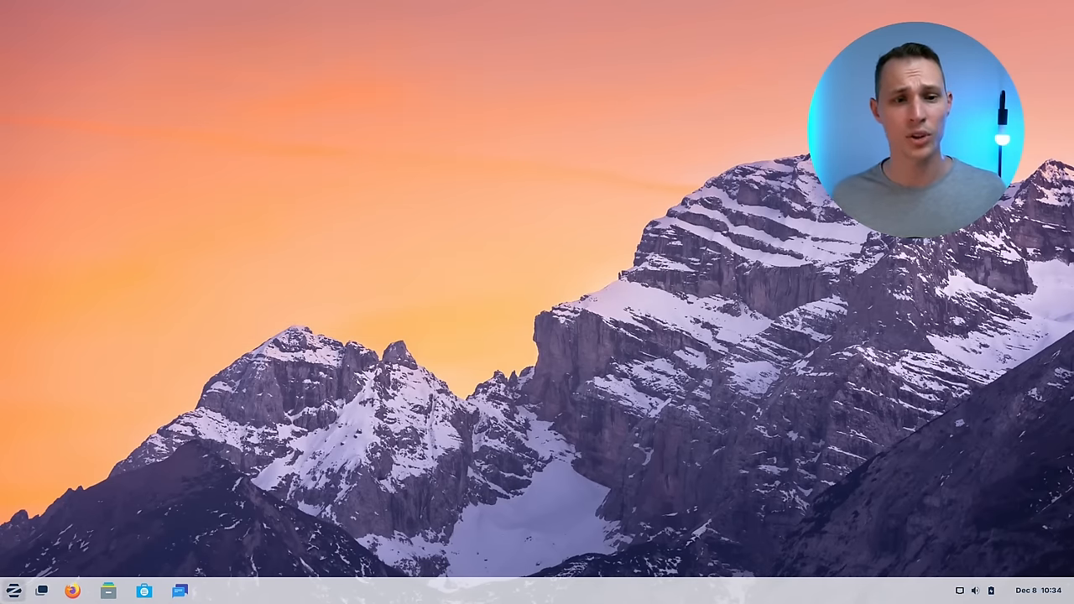
# Step: Launch Zorin Appearance from the Zorin menu and switch to the desktop layout with a dock
pyautogui.click(13, 593)
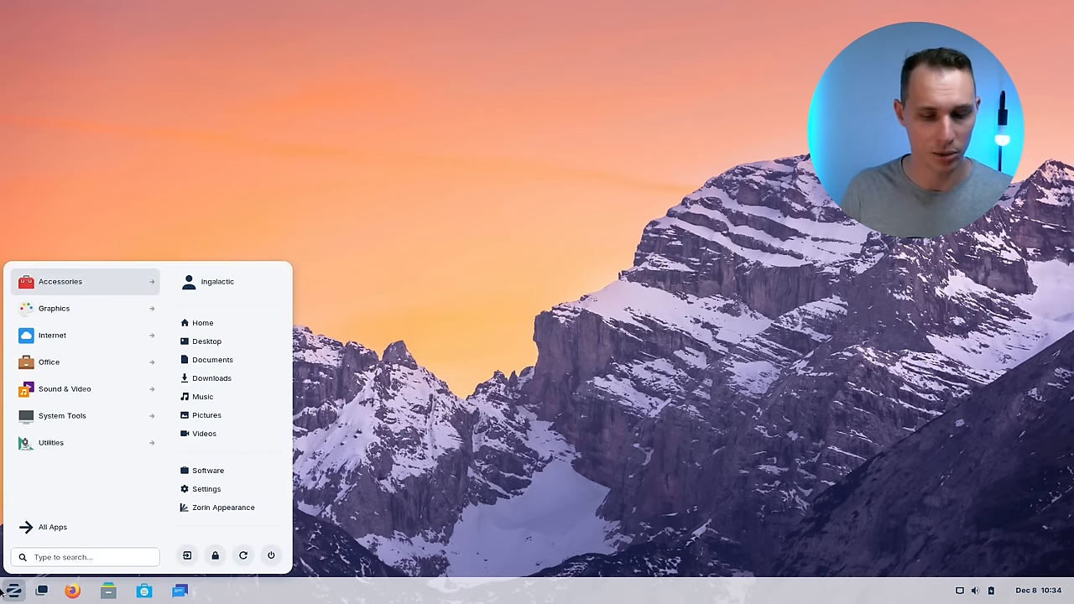
pyautogui.click(223, 507)
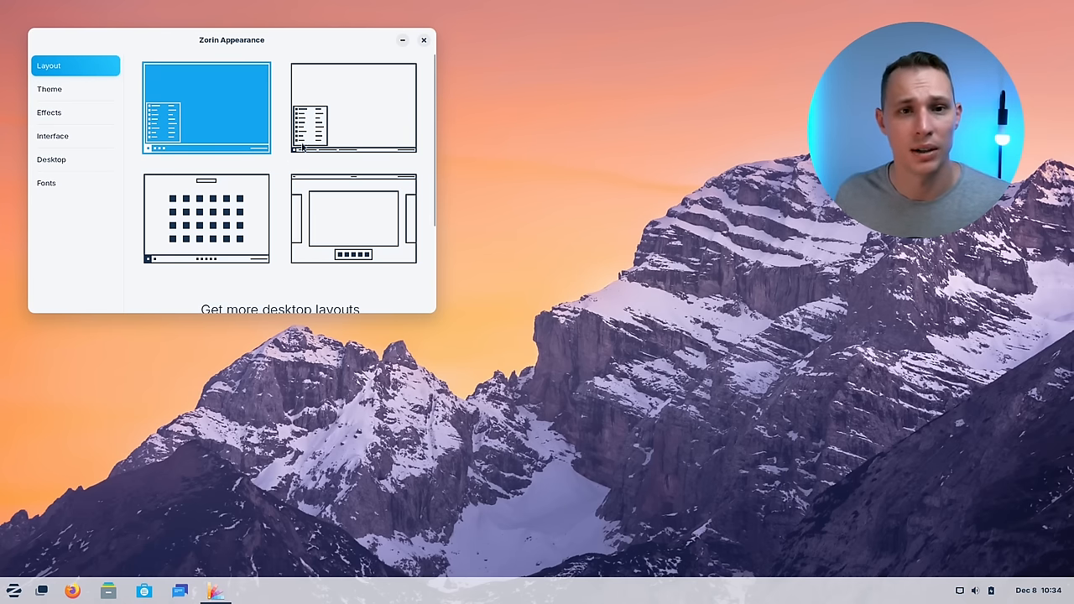
pyautogui.moveTo(319, 139)
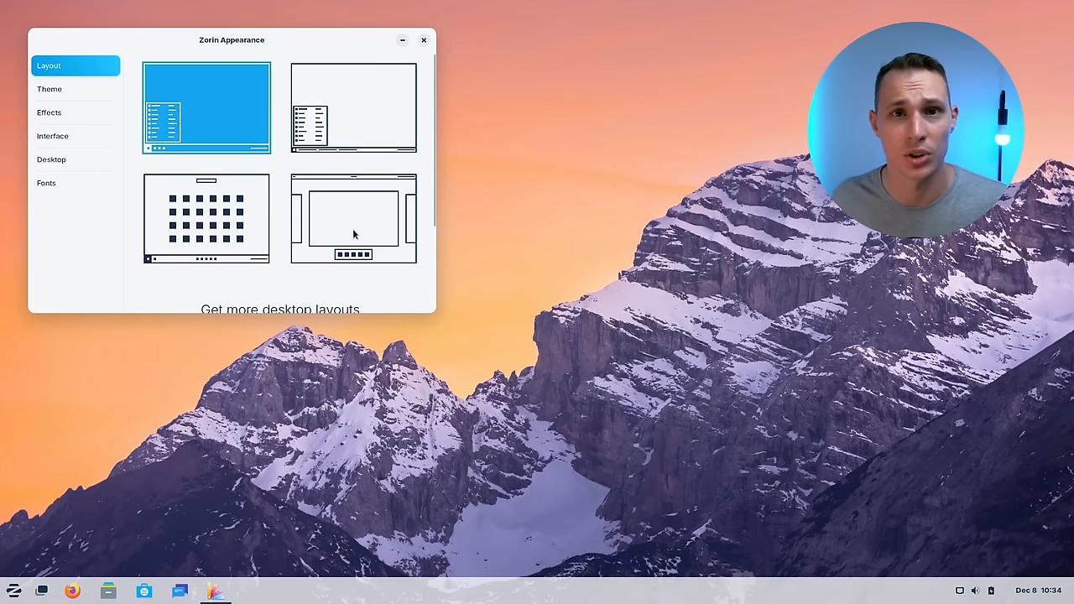
pyautogui.click(354, 218)
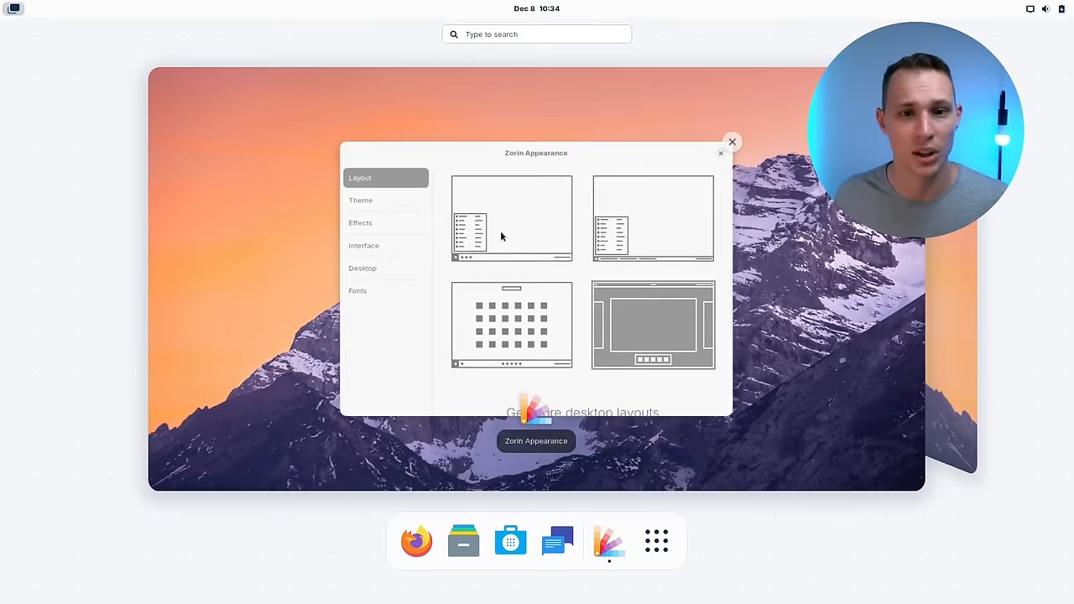
pyautogui.click(652, 325)
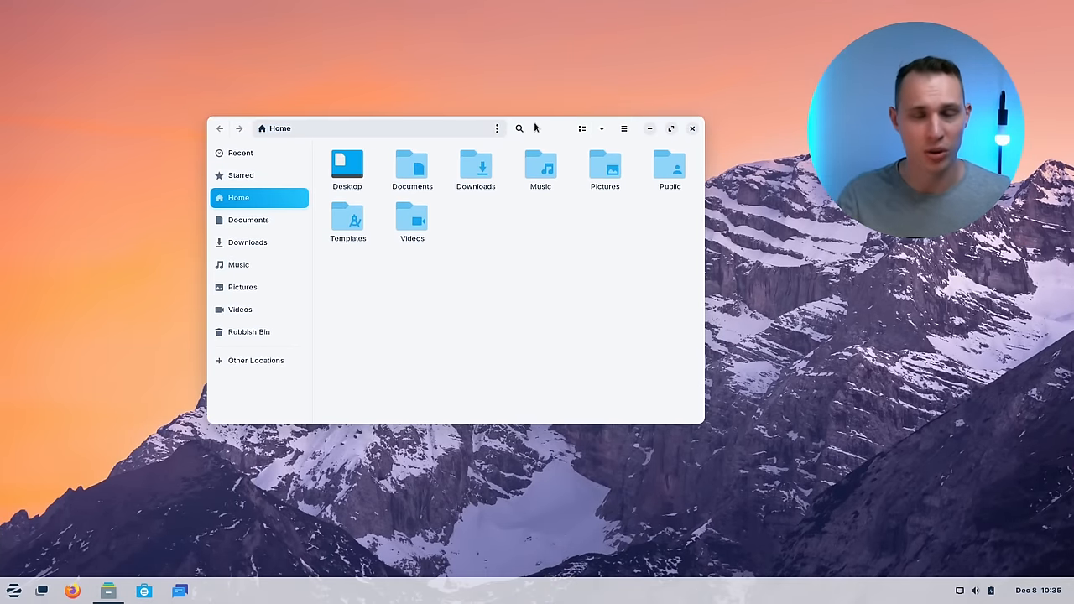
pyautogui.moveTo(451, 229)
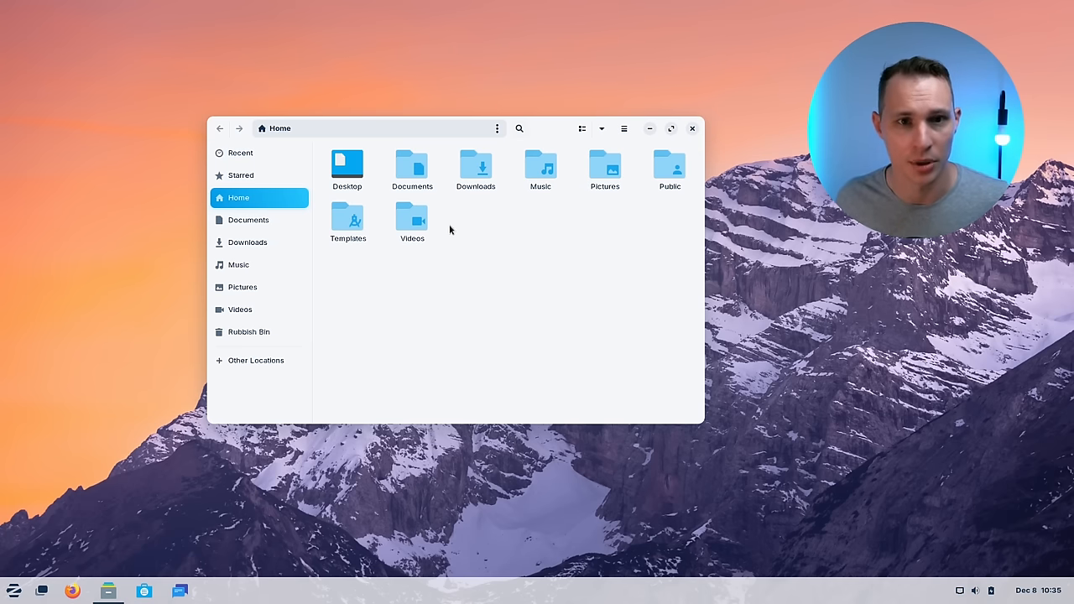